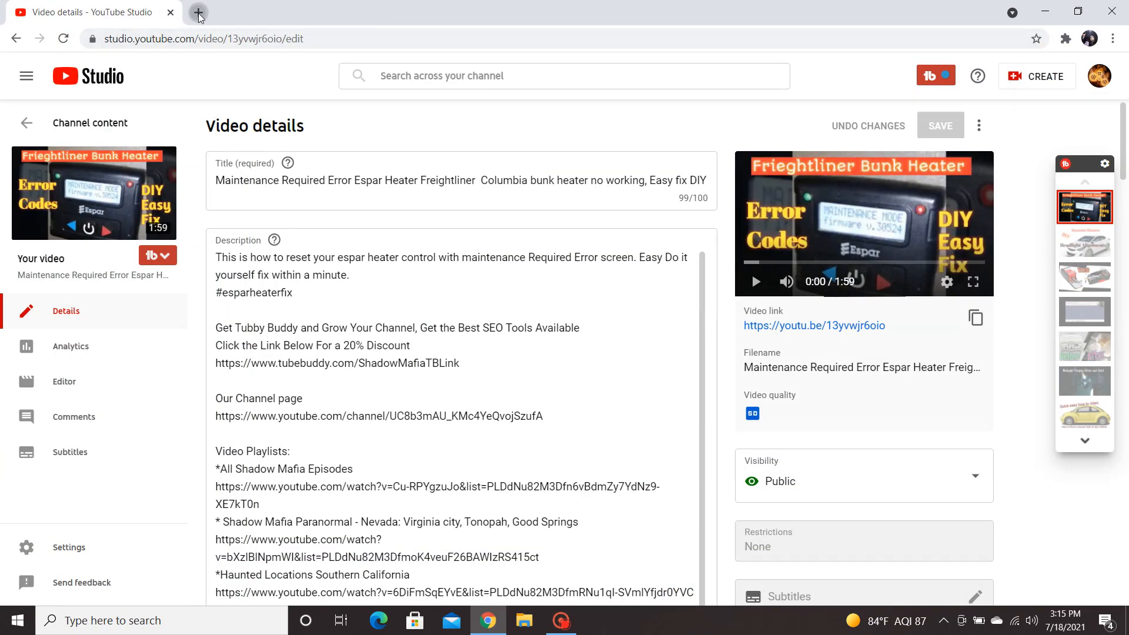
# Search Google for 'otter' in a new tab to find the Otter.ai website.
pyautogui.click(198, 12)
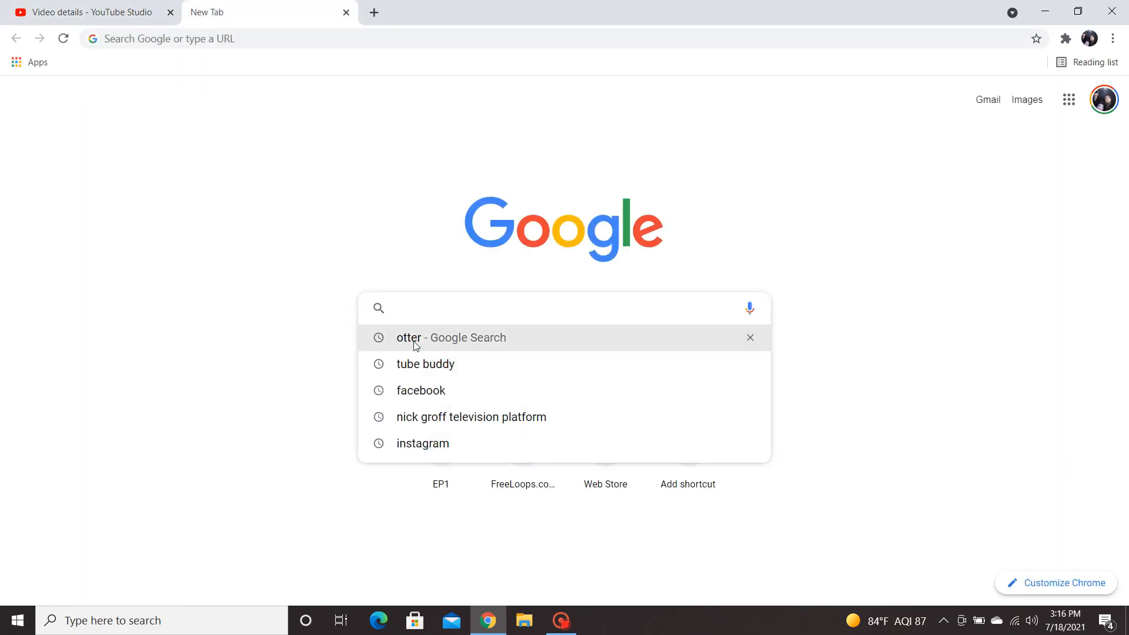
pyautogui.click(450, 337)
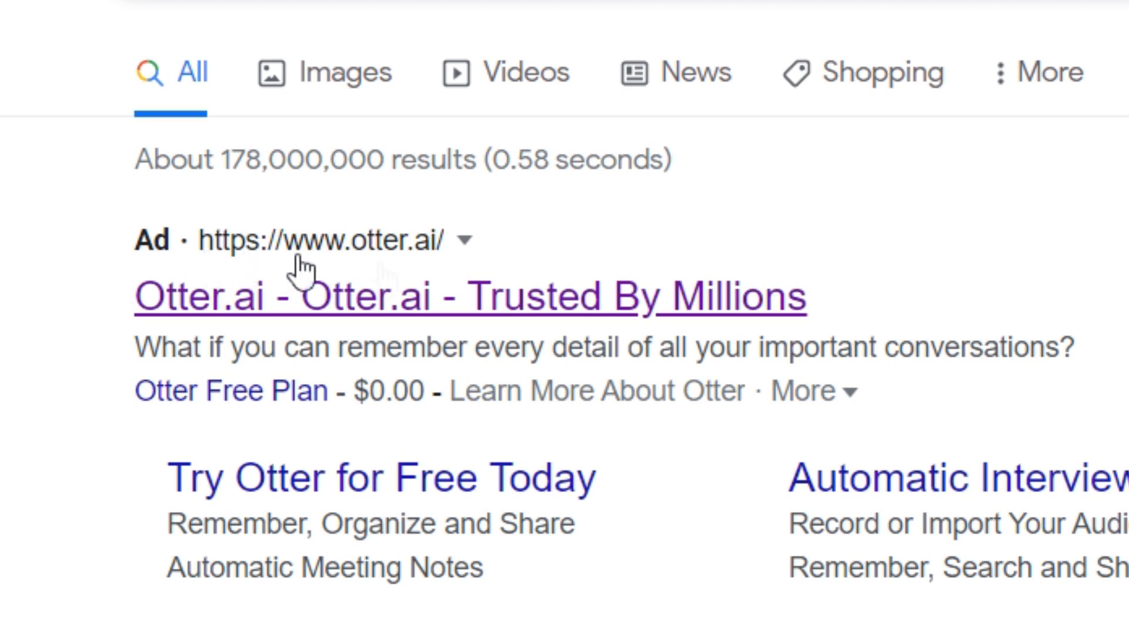
pyautogui.moveTo(383, 272)
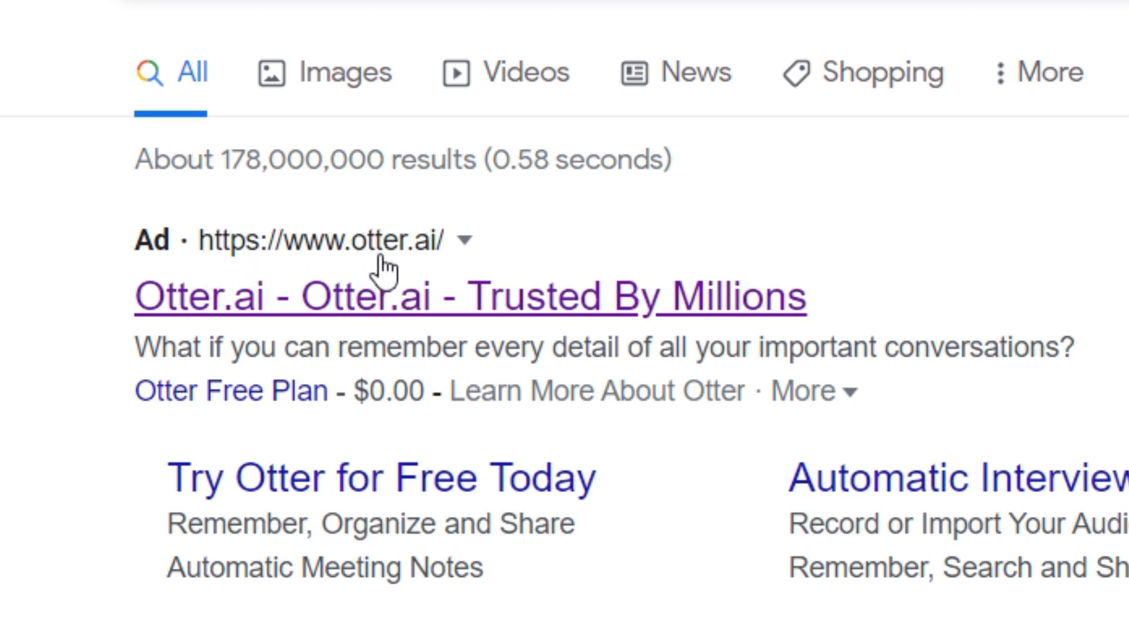
pyautogui.moveTo(204, 295)
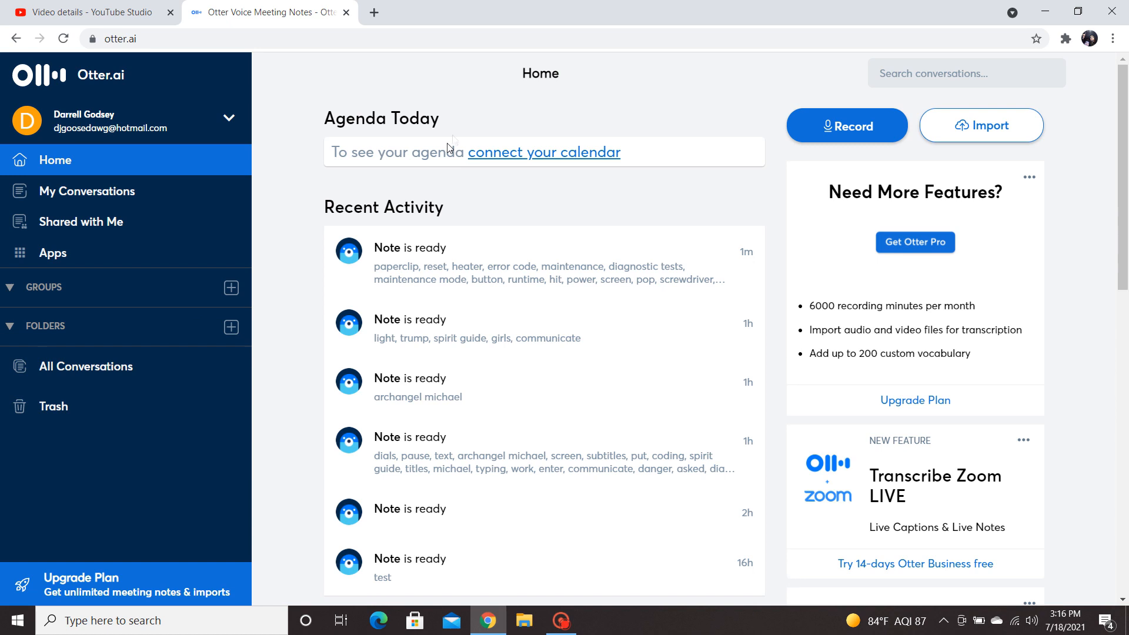
pyautogui.moveTo(460, 225)
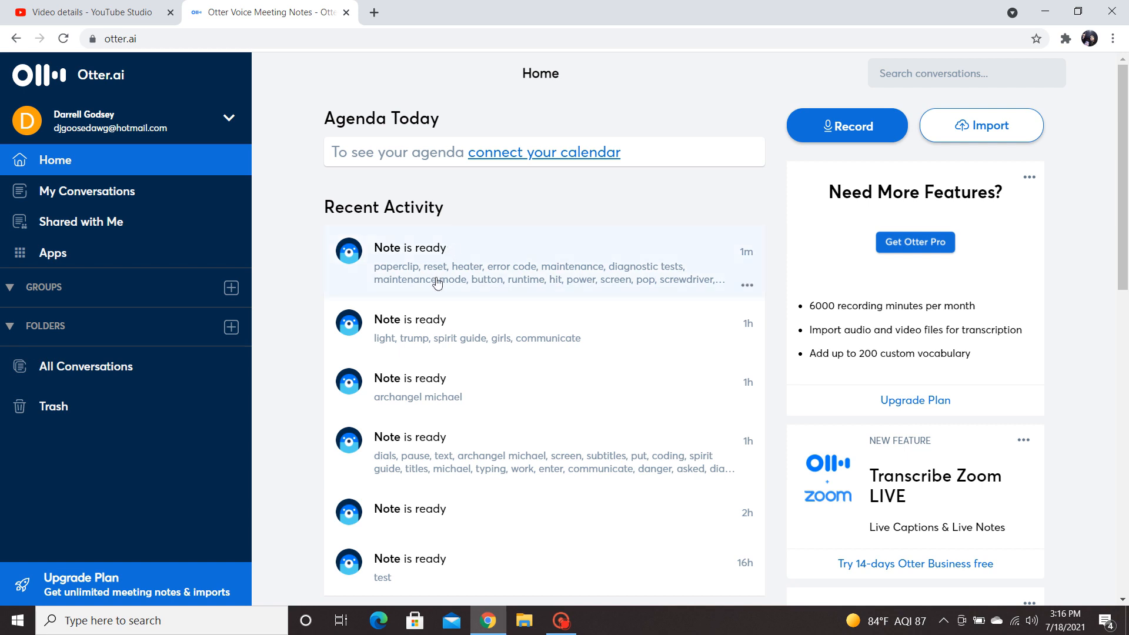
pyautogui.moveTo(466, 281)
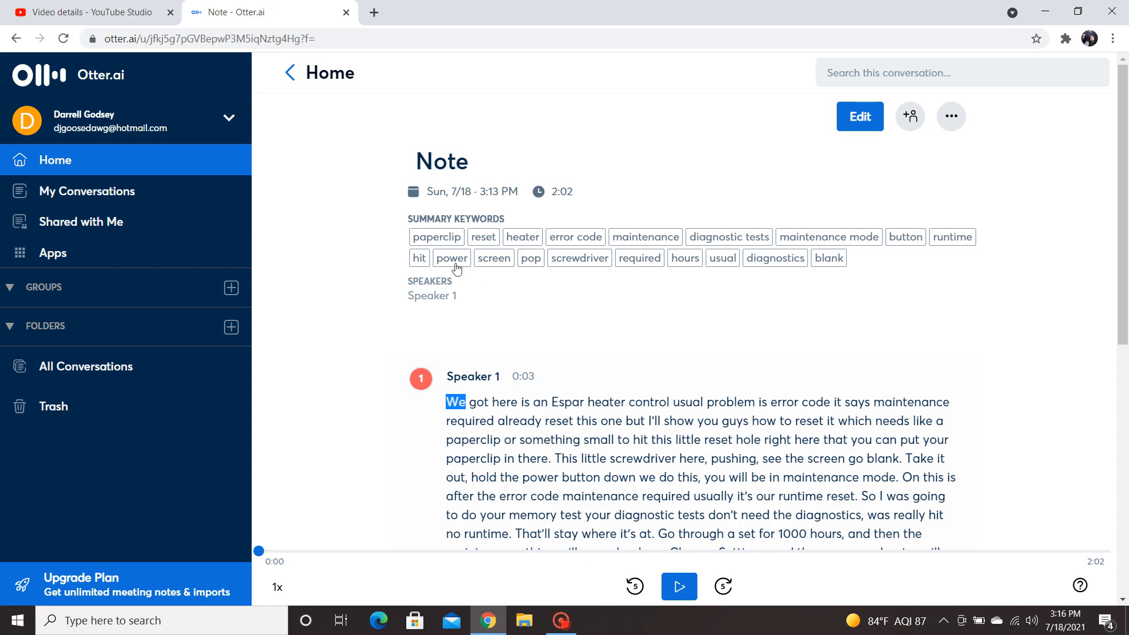
# Scroll down to the Speaker 1 transcript of the Espar heater reset note.
pyautogui.scroll(-3)
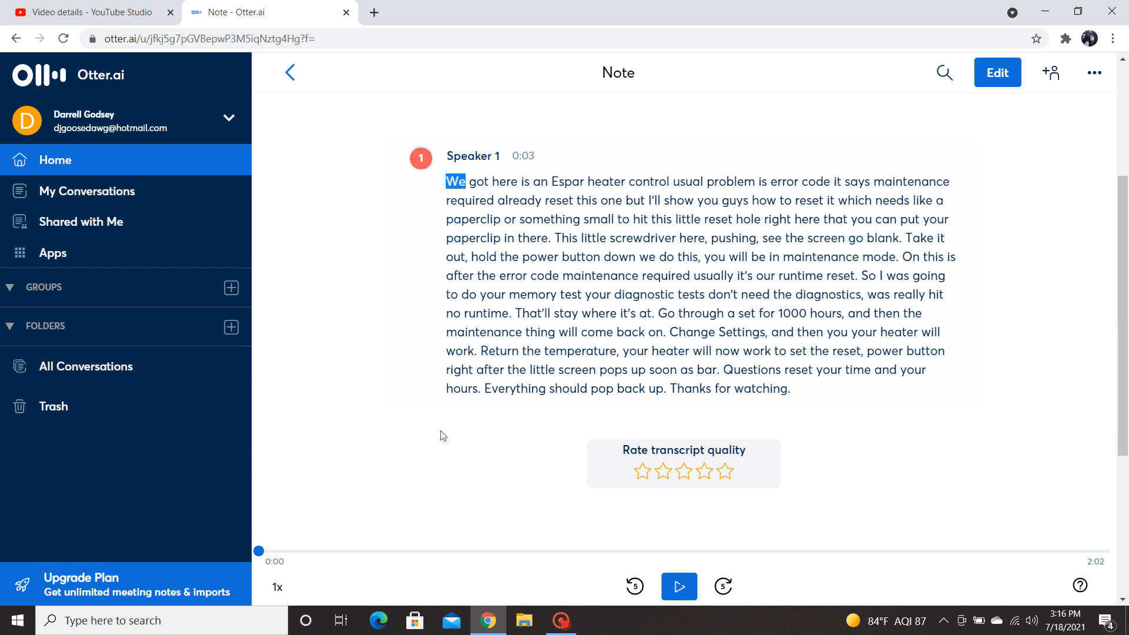
pyautogui.moveTo(498, 480)
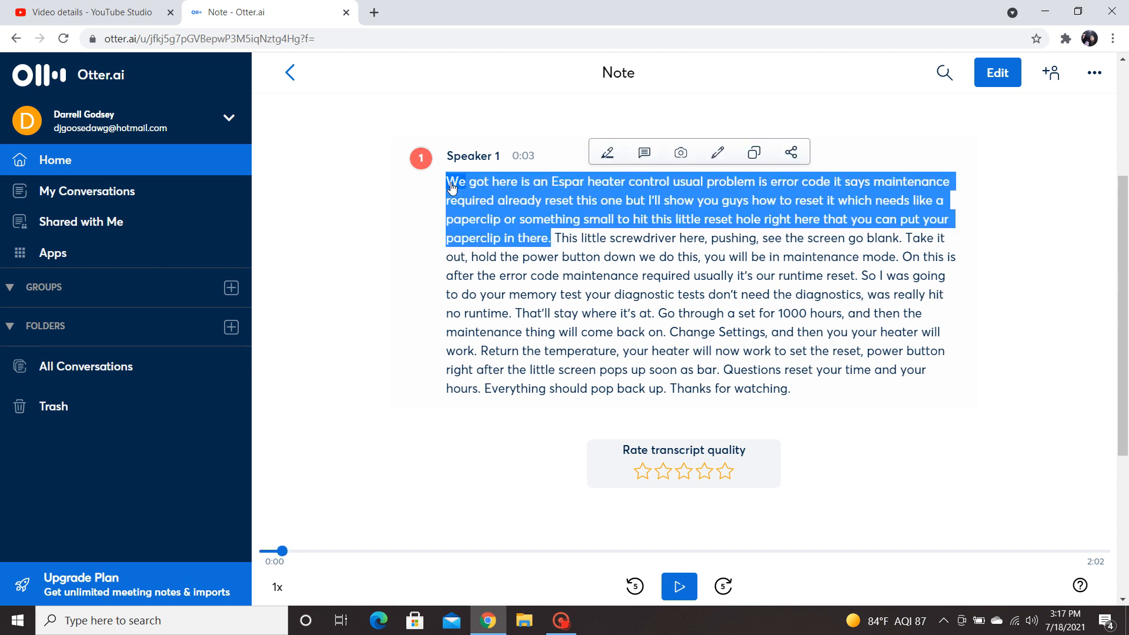
pyautogui.click(677, 585)
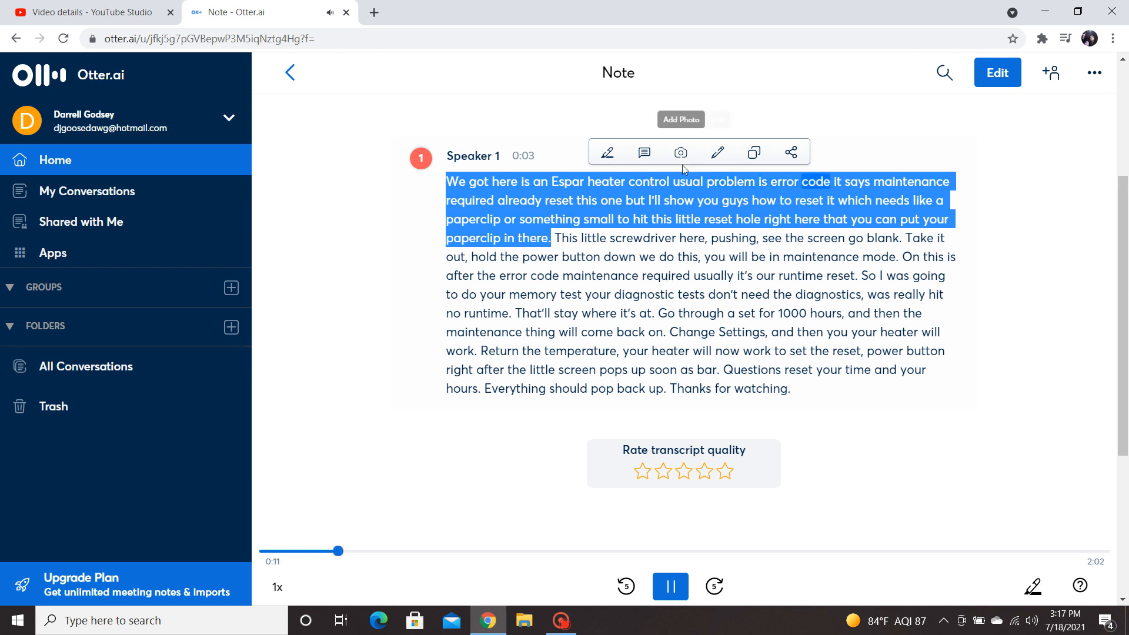
pyautogui.click(669, 585)
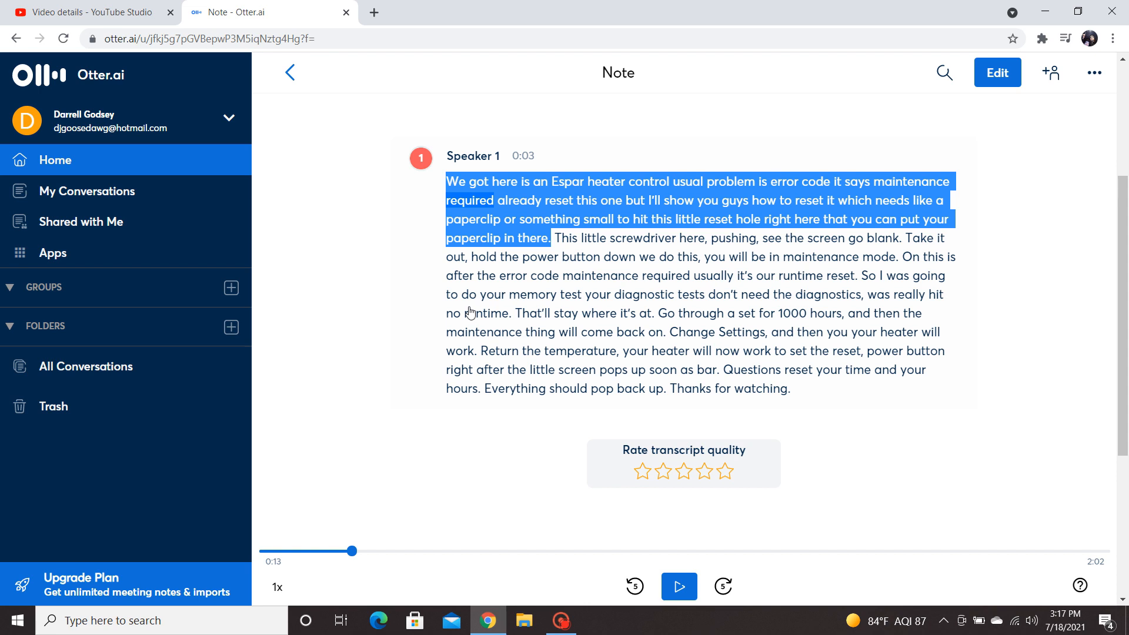
pyautogui.moveTo(569, 280)
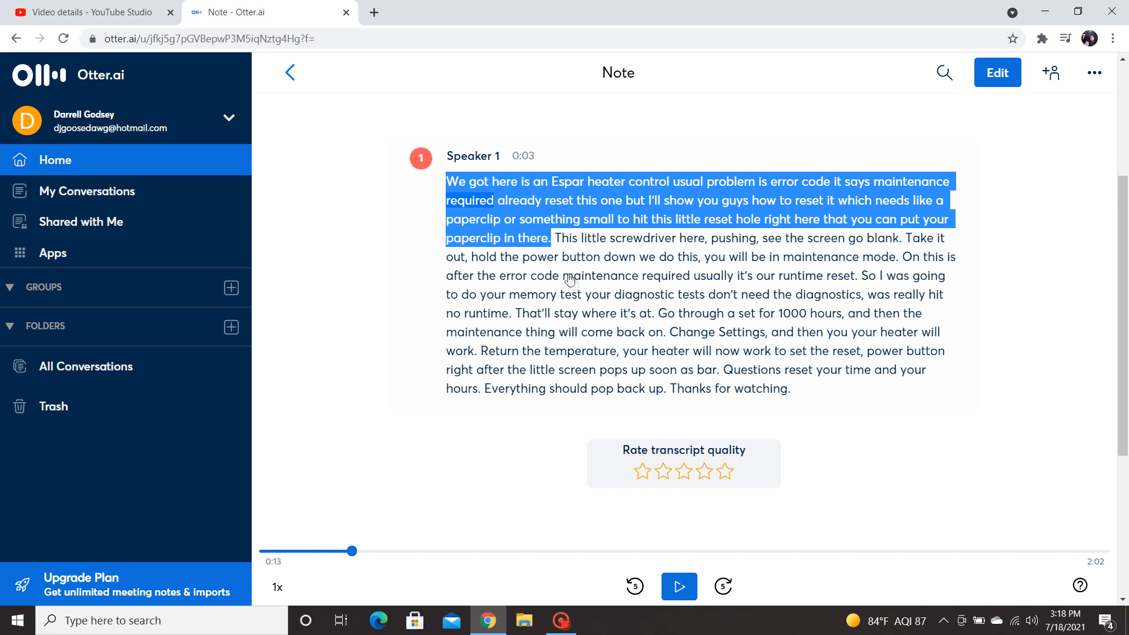
pyautogui.moveTo(571, 287)
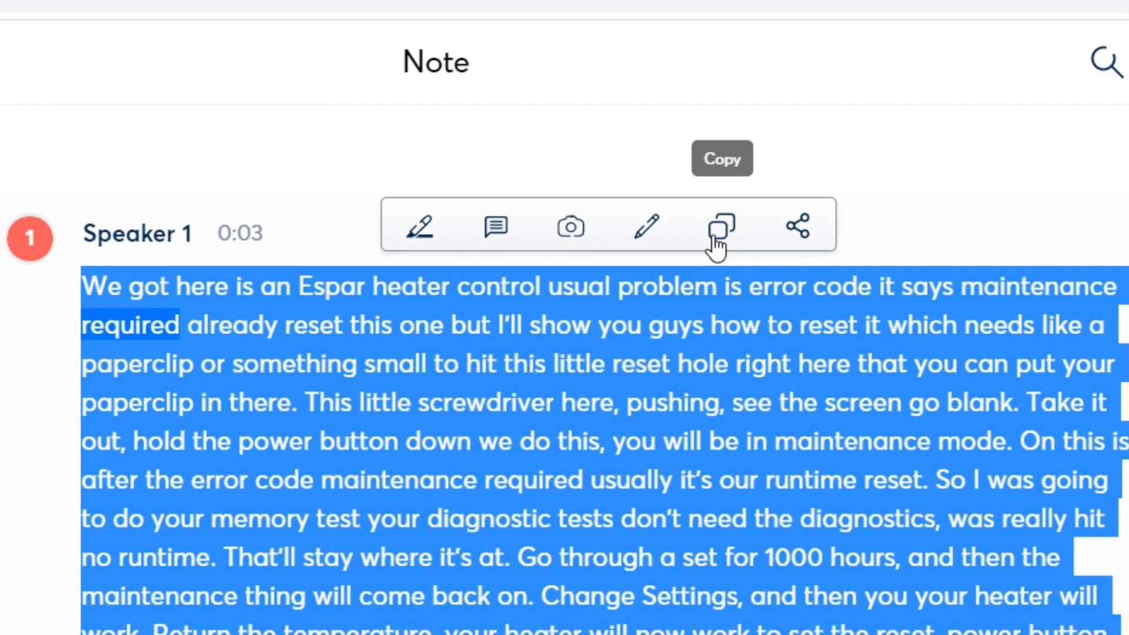
pyautogui.moveTo(645, 229)
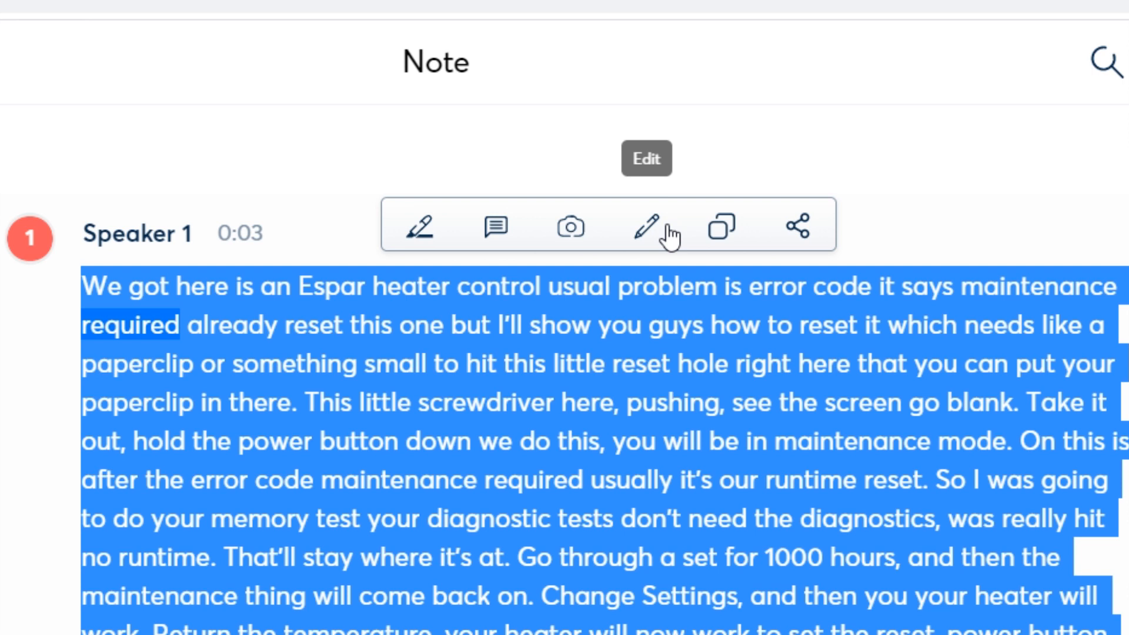
pyautogui.moveTo(721, 227)
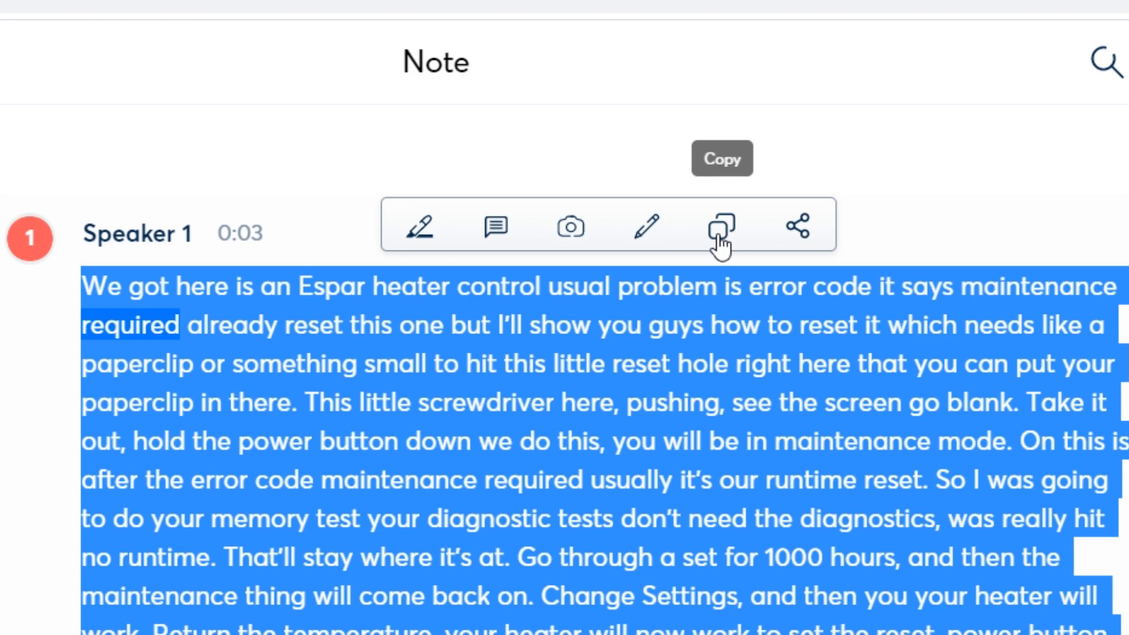
# Copy the whole selected transcript and switch back to the YouTube Studio tab.
pyautogui.click(722, 225)
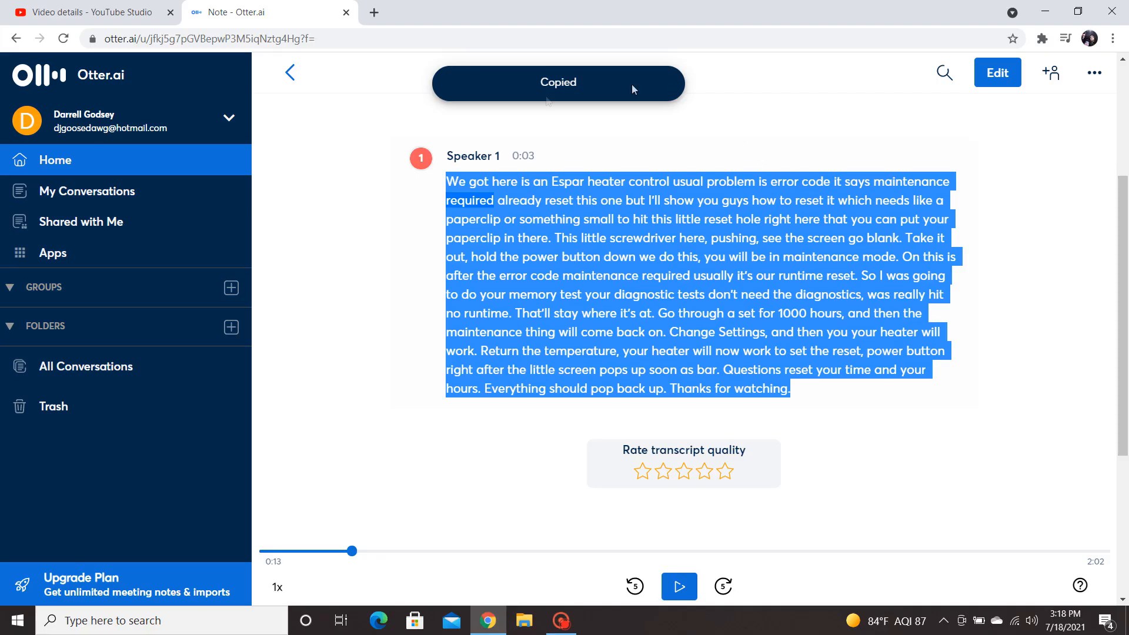
pyautogui.click(86, 11)
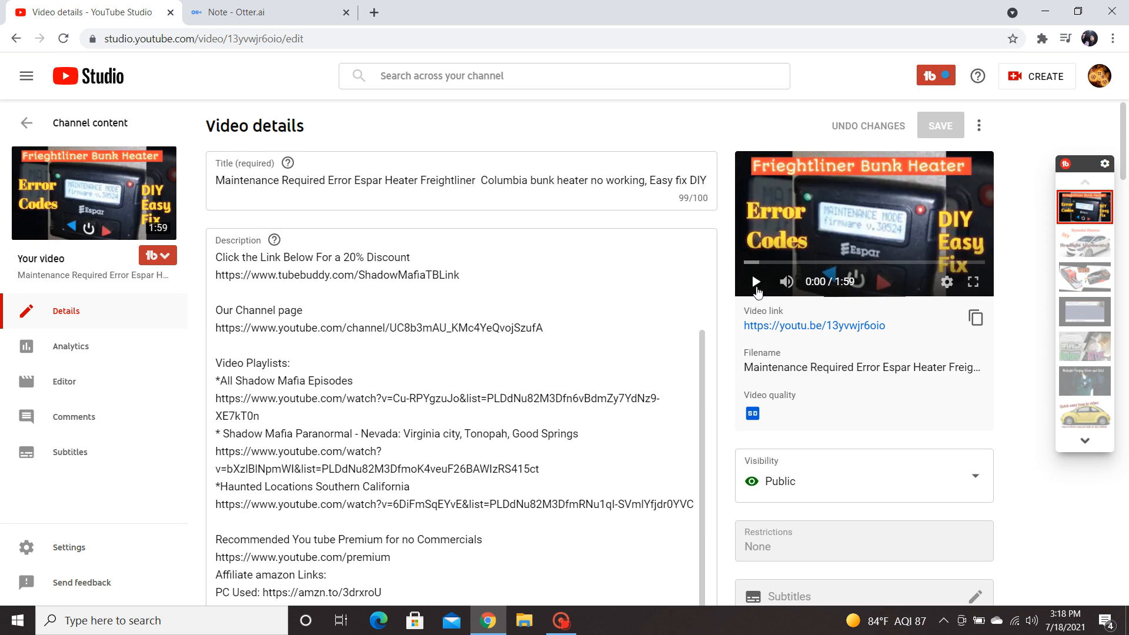
# Scroll the Video details page down to the Tags section of the heater video.
pyautogui.scroll(-3)
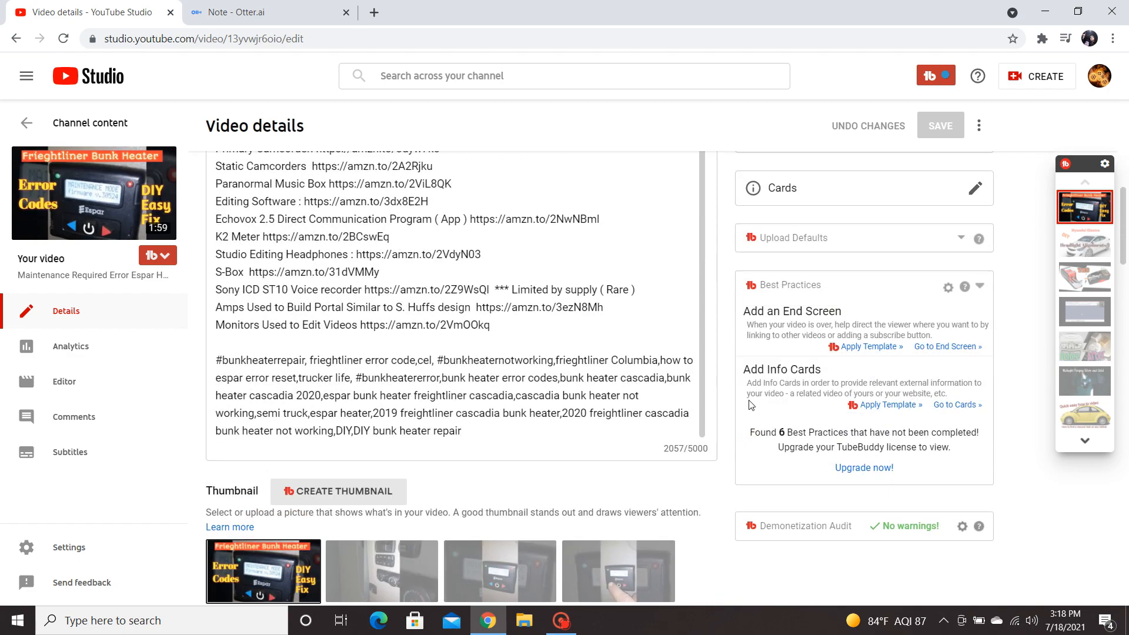
pyautogui.scroll(-3)
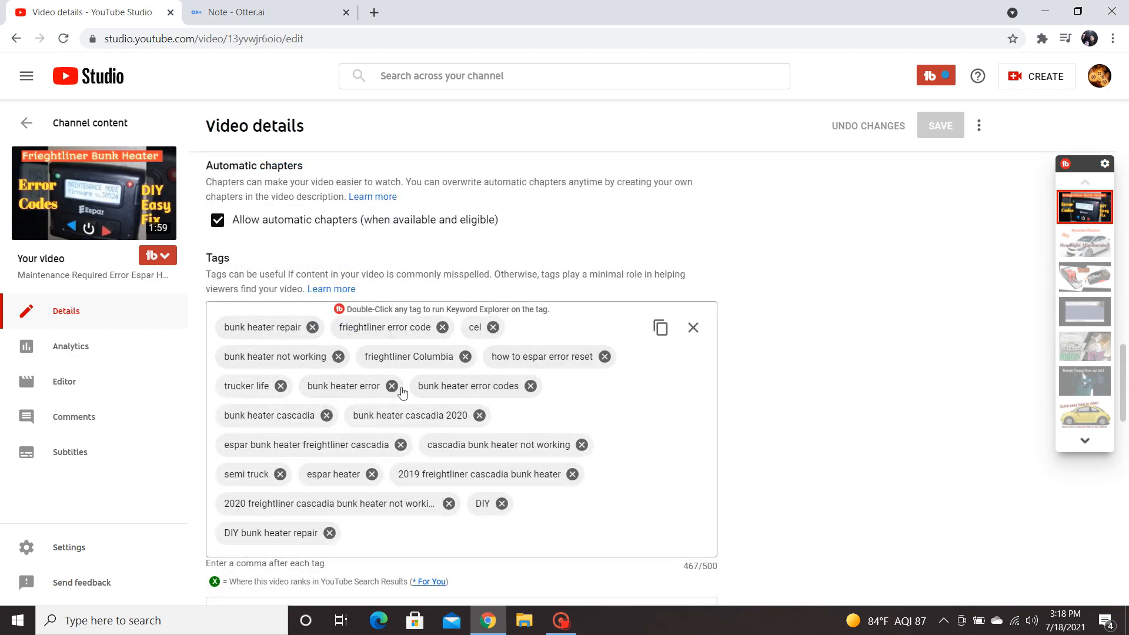
pyautogui.scroll(-3)
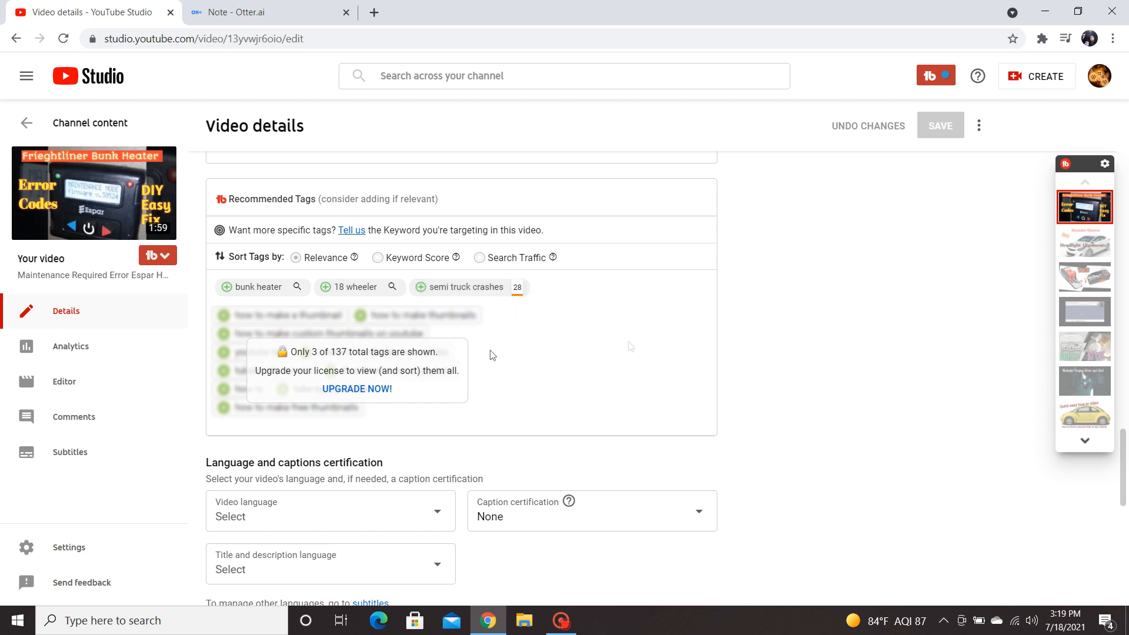
pyautogui.moveTo(684, 370)
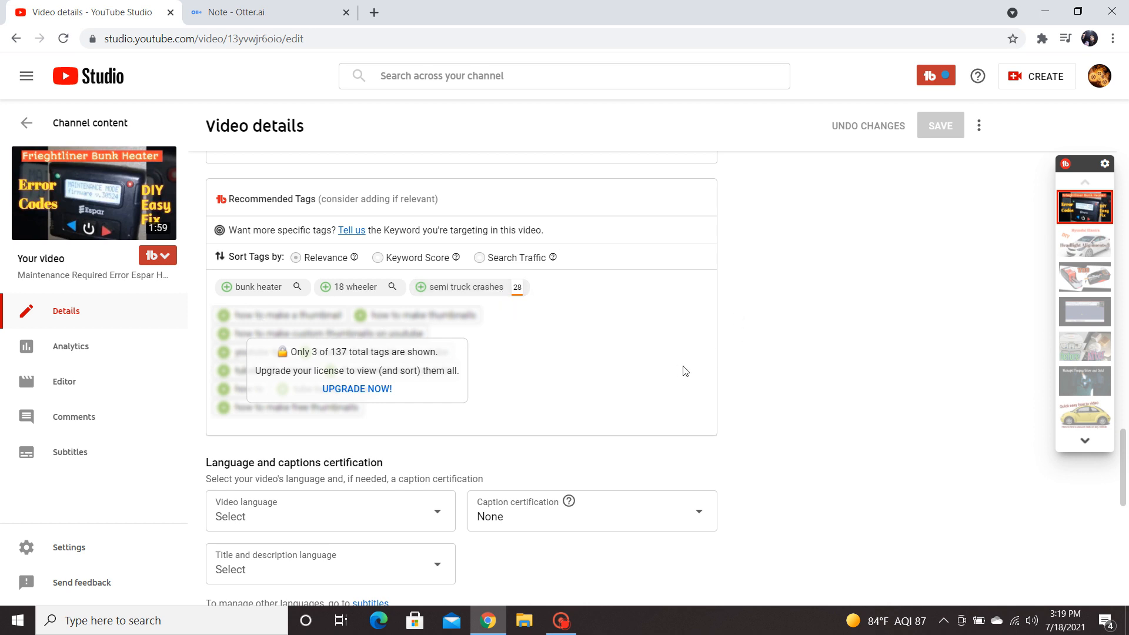
pyautogui.scroll(-3)
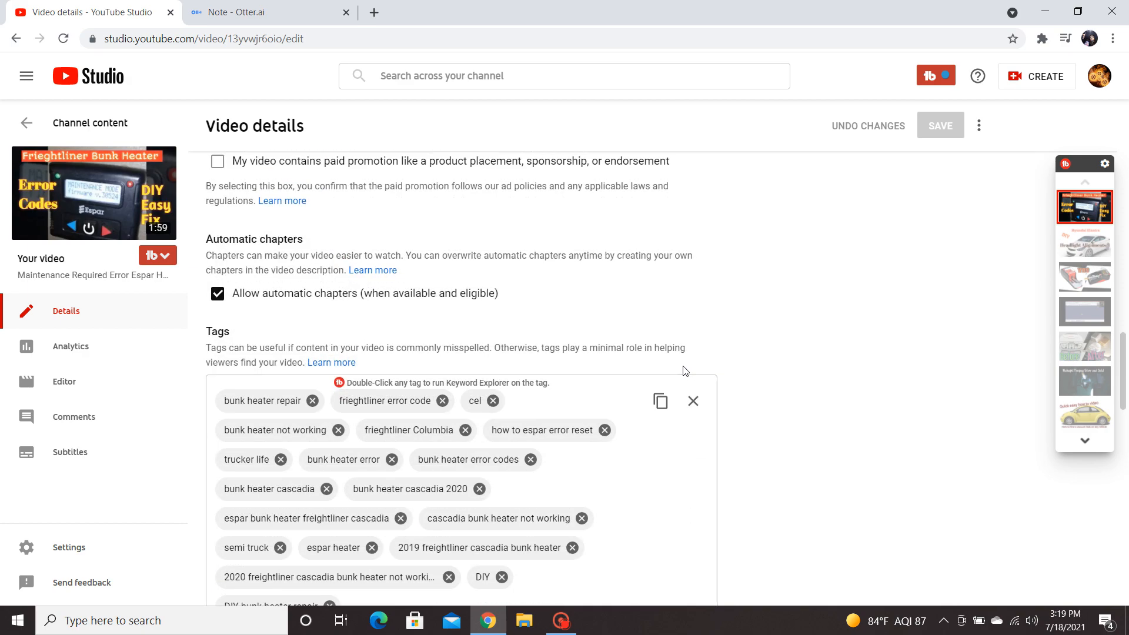
pyautogui.scroll(-3)
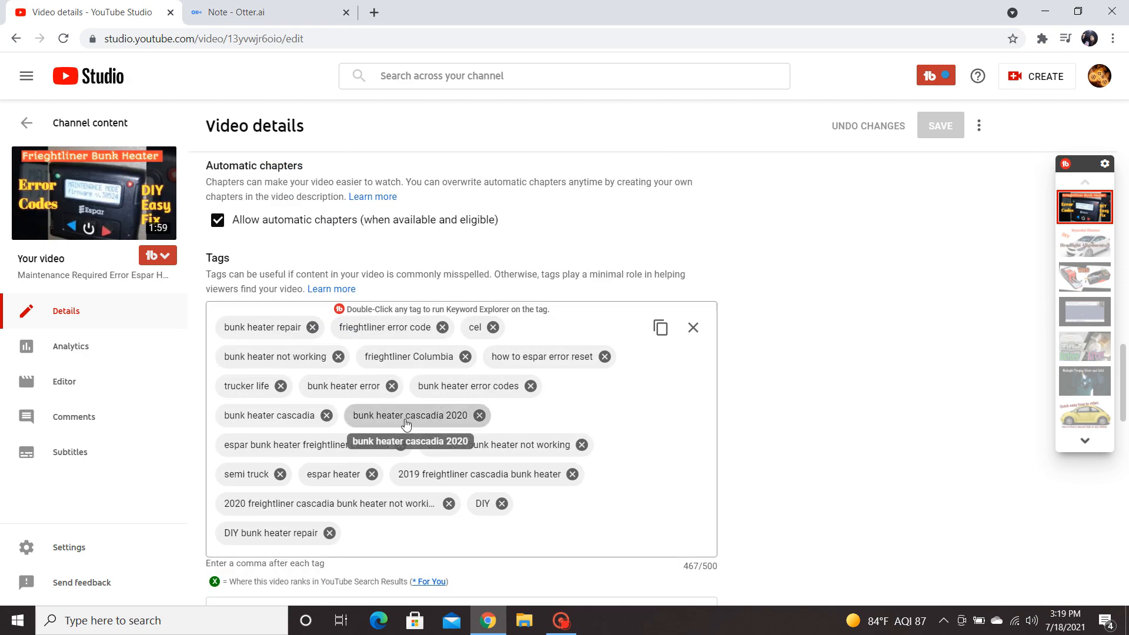
pyautogui.doubleClick(409, 415)
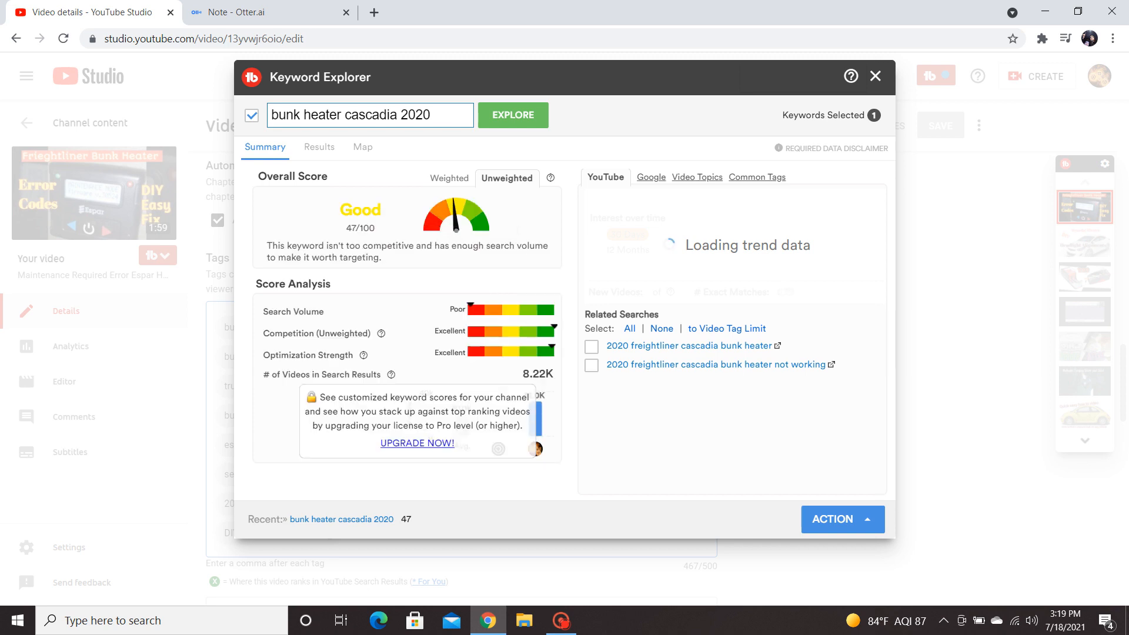
pyautogui.moveTo(453, 224)
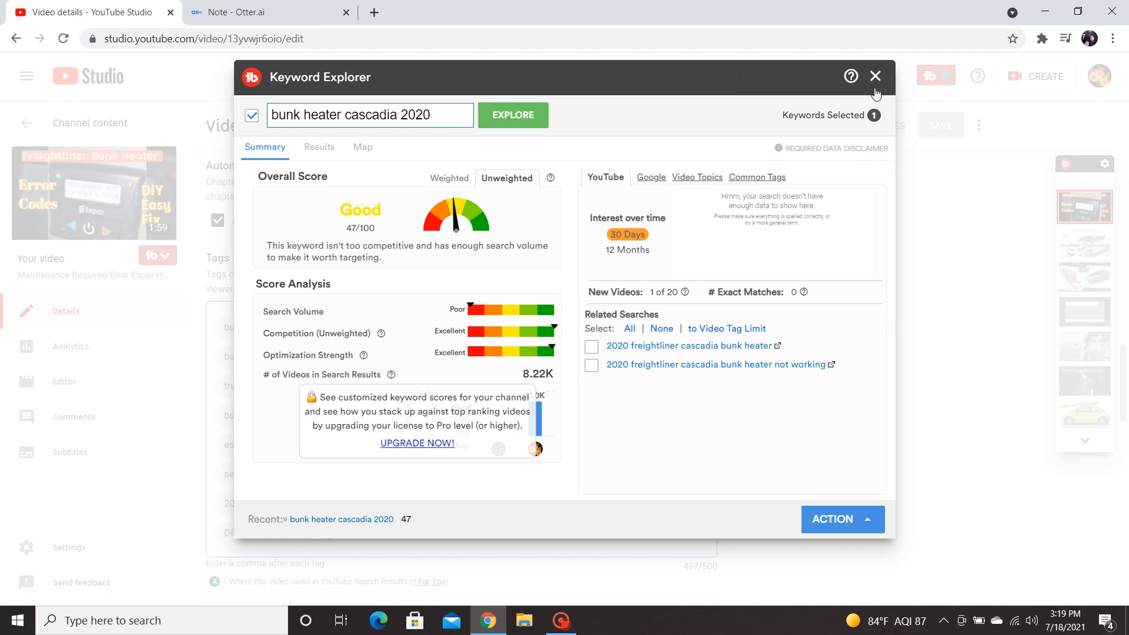
pyautogui.click(875, 77)
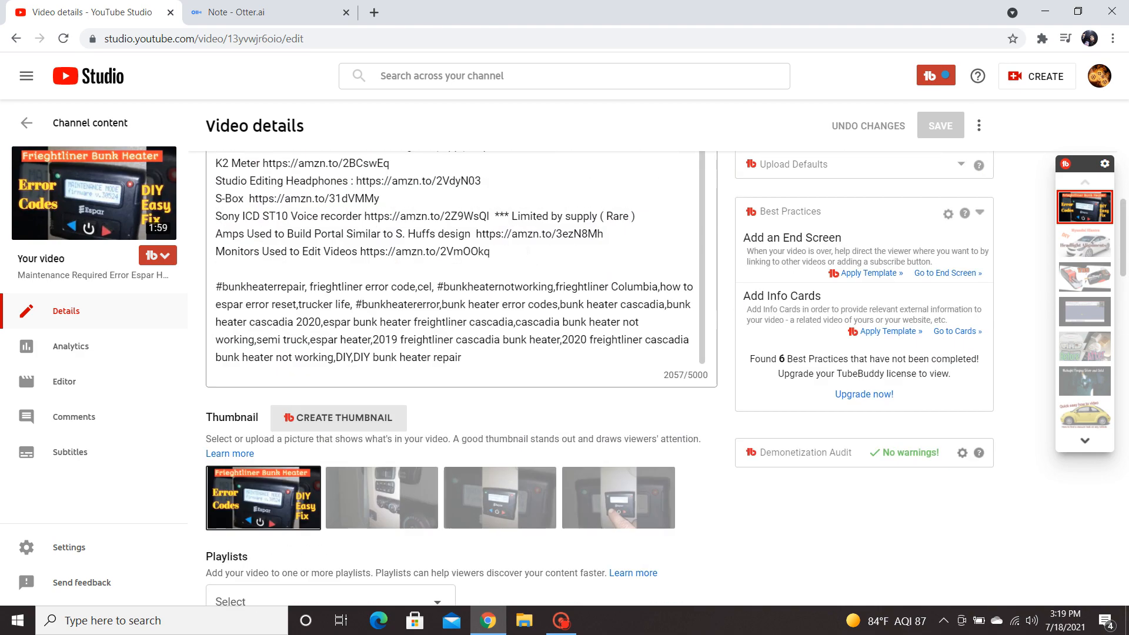
pyautogui.scroll(-3)
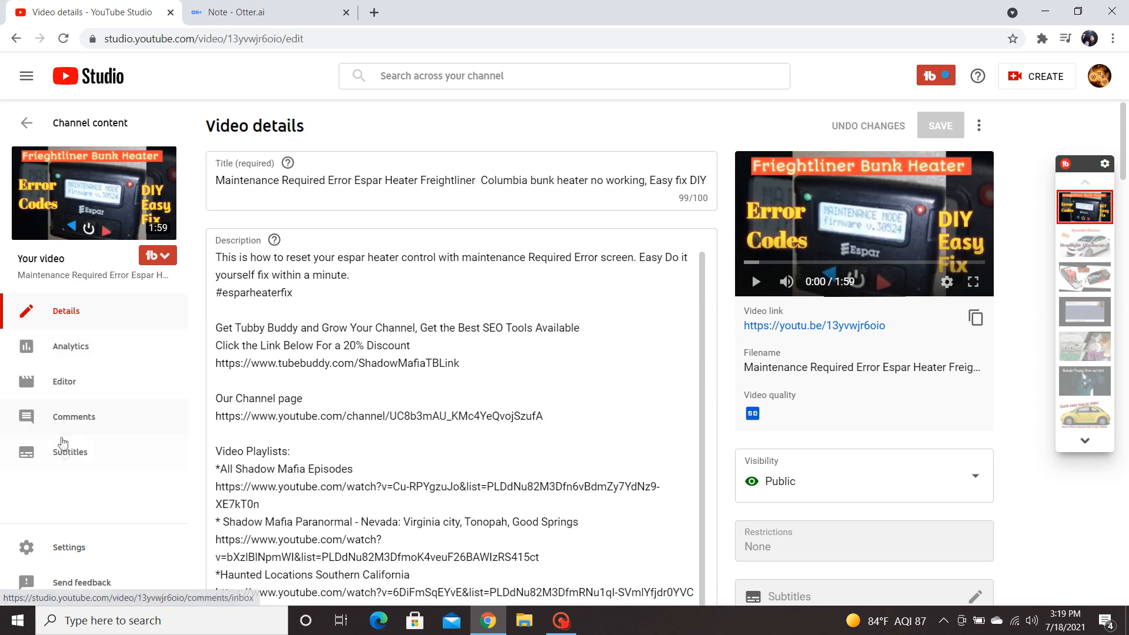
pyautogui.moveTo(65, 458)
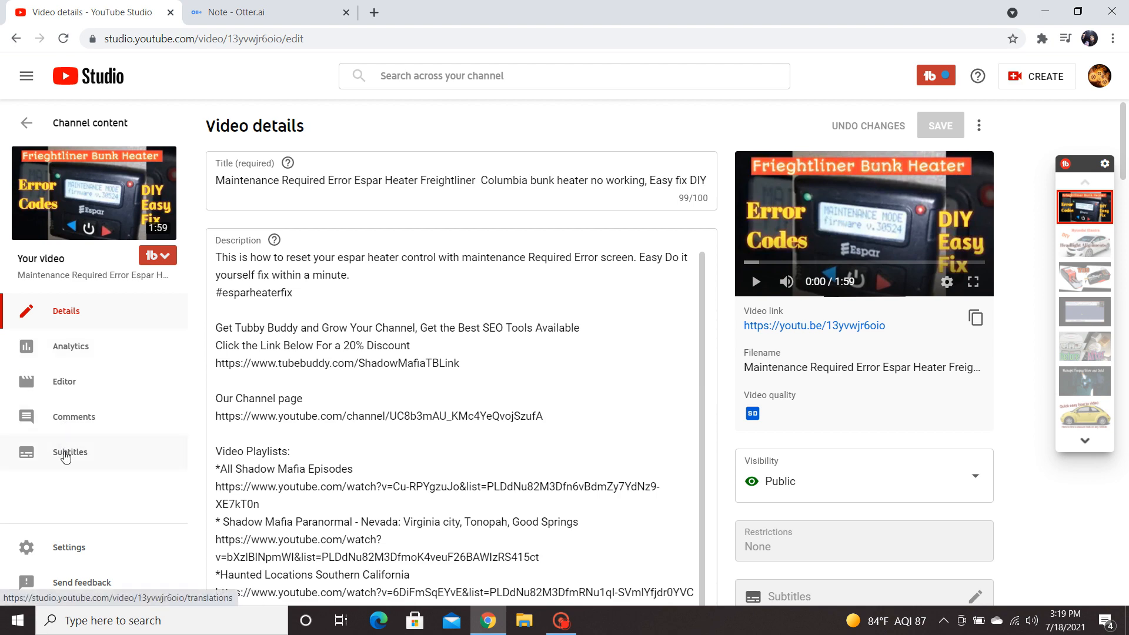
# On the Subtitles page, set and confirm the video language as English (United States).
pyautogui.click(69, 452)
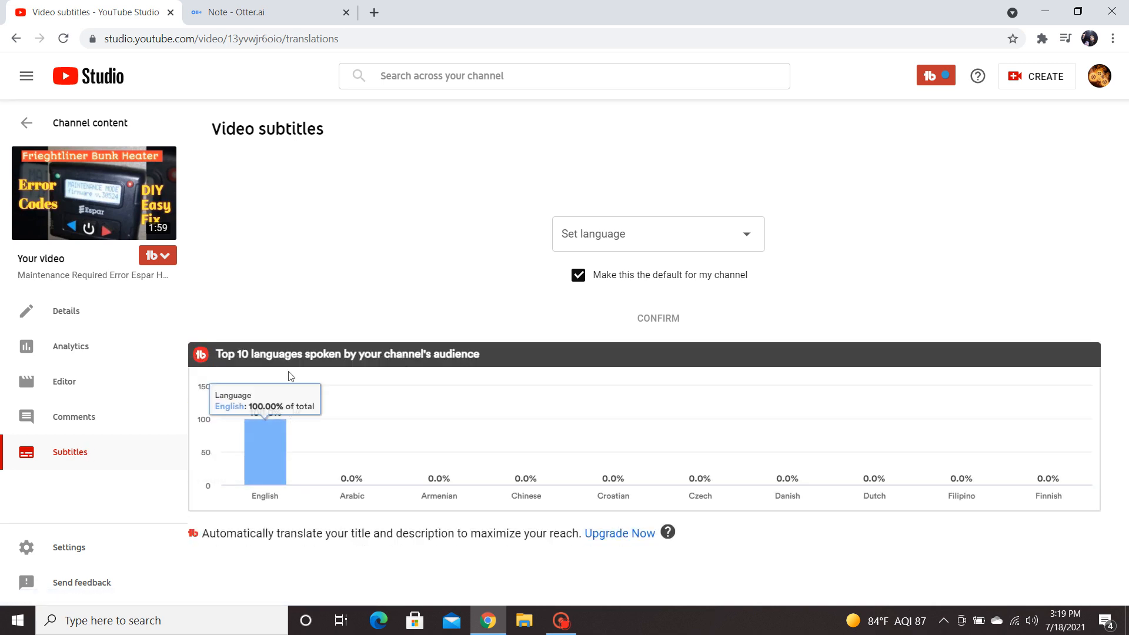
pyautogui.moveTo(460, 289)
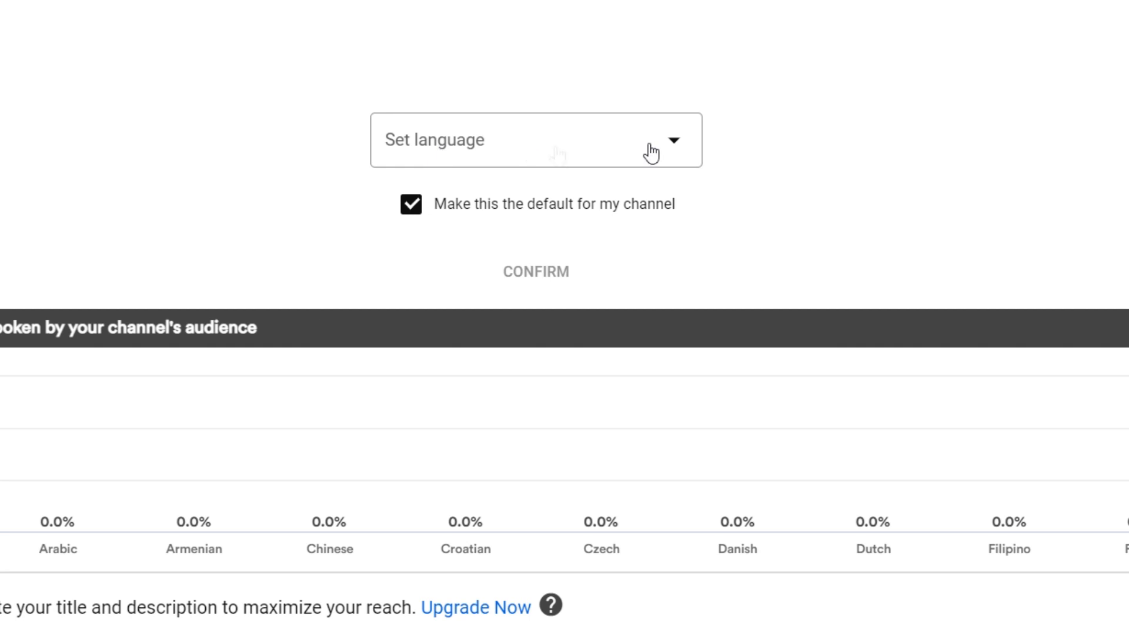
pyautogui.moveTo(672, 150)
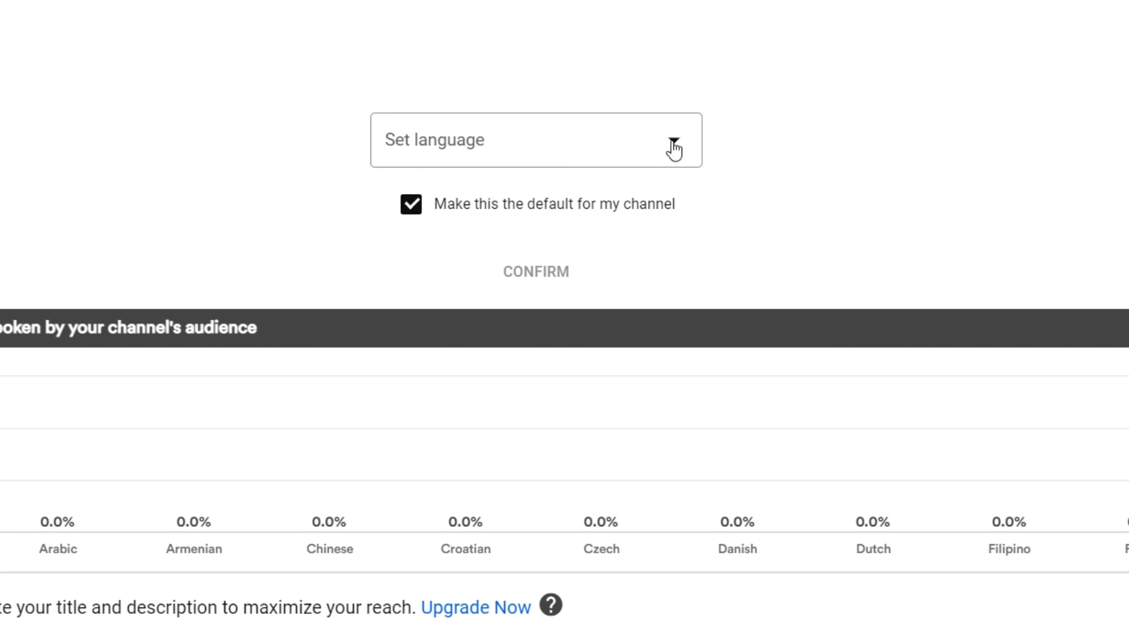
pyautogui.click(536, 140)
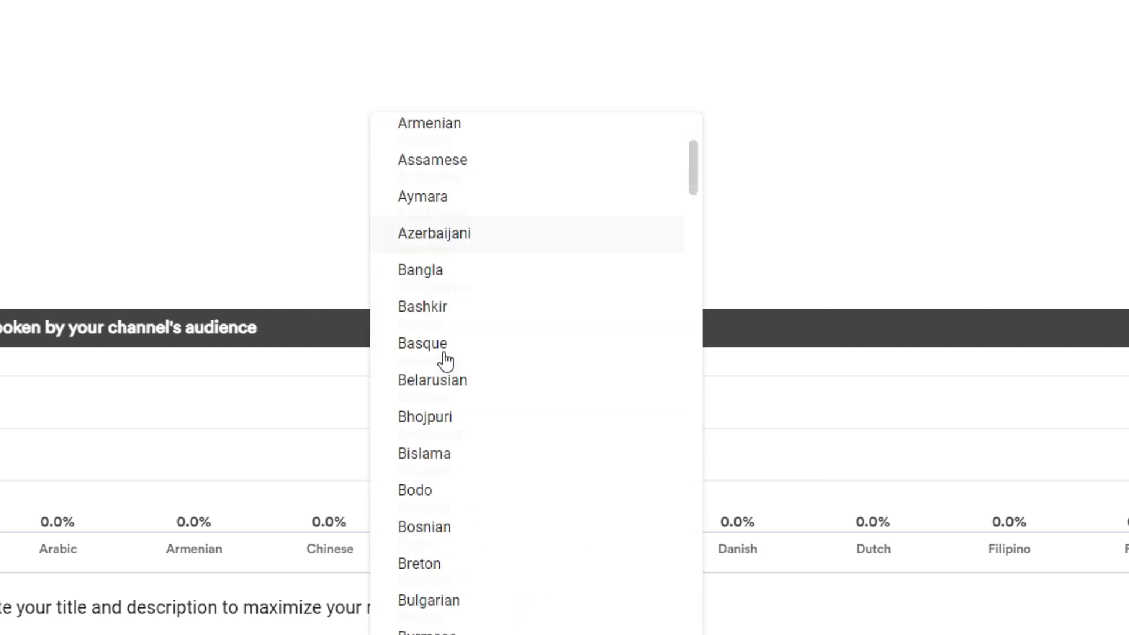
pyautogui.scroll(-3)
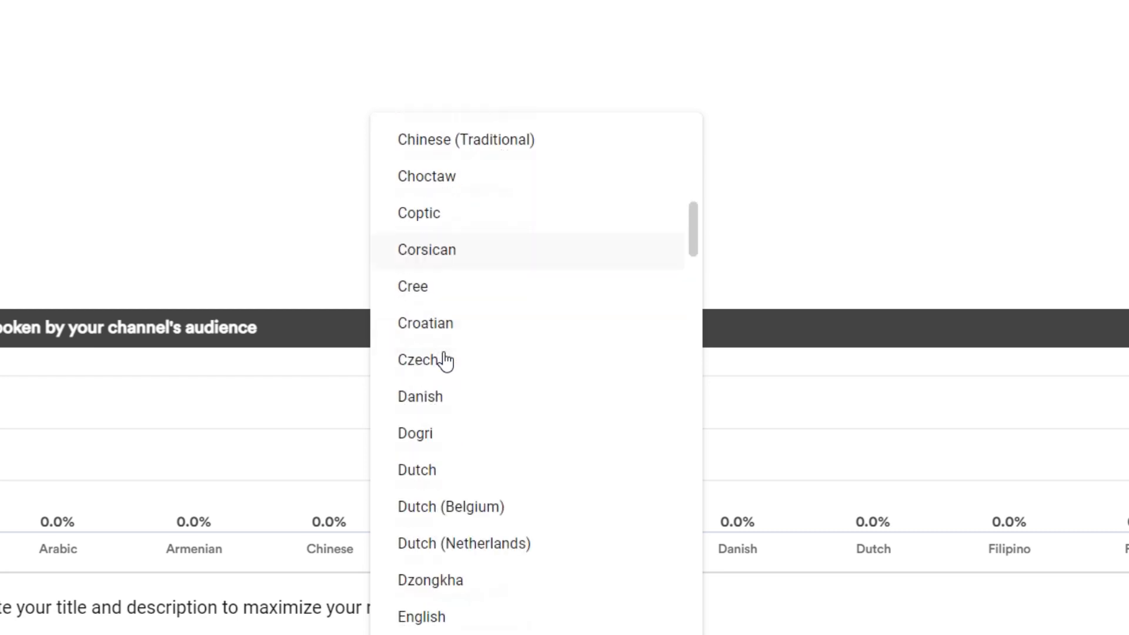
pyautogui.scroll(-3)
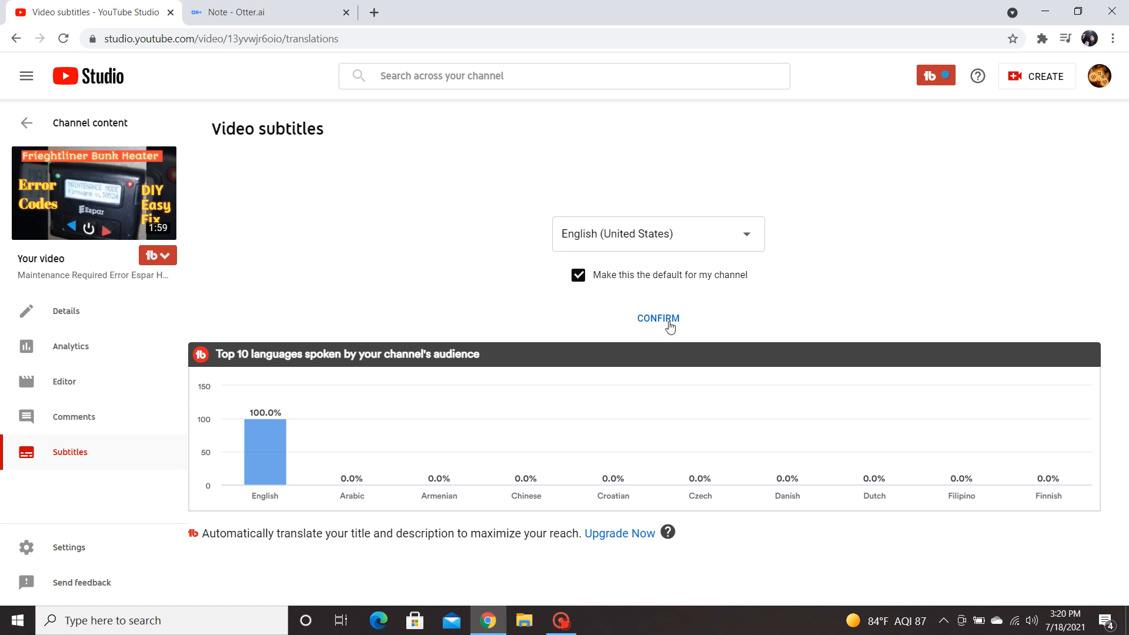
pyautogui.click(656, 319)
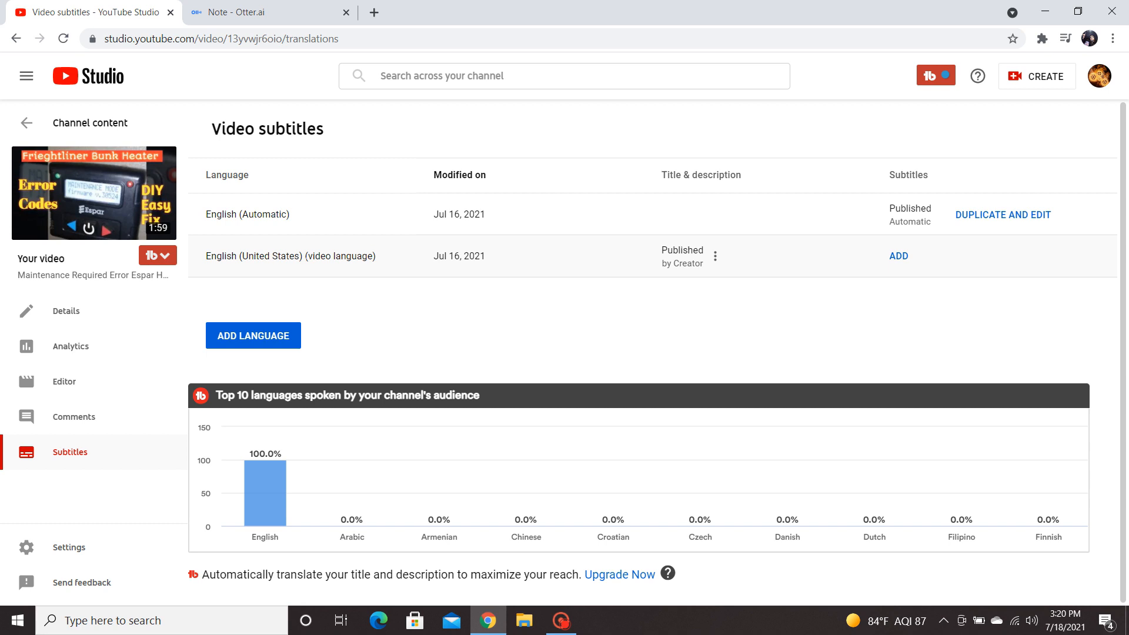
pyautogui.moveTo(434, 260)
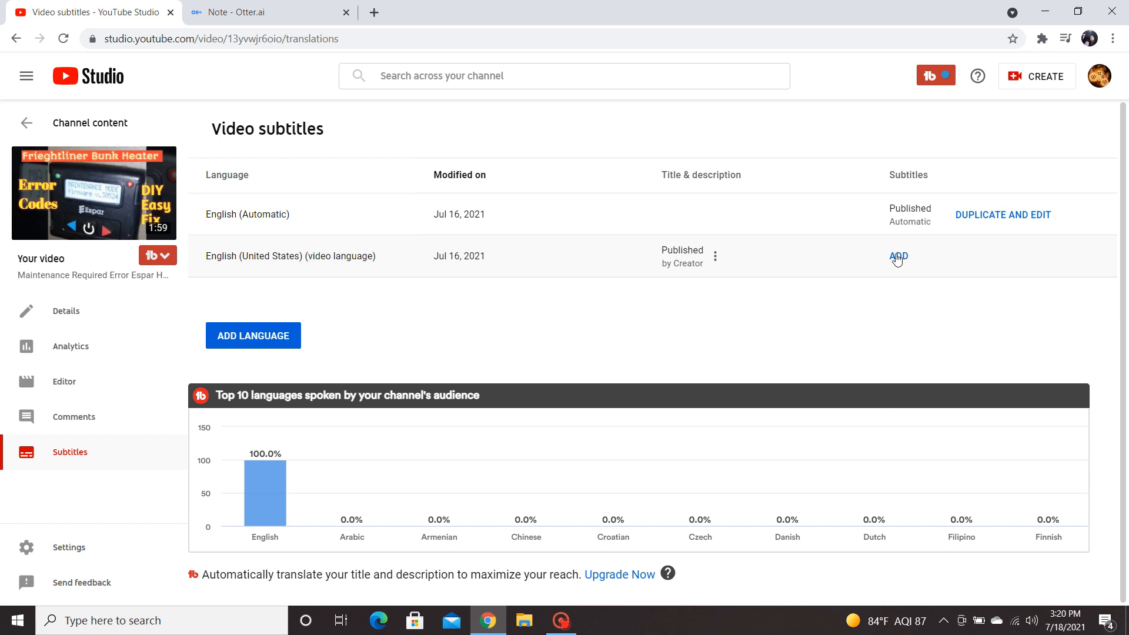
pyautogui.moveTo(899, 267)
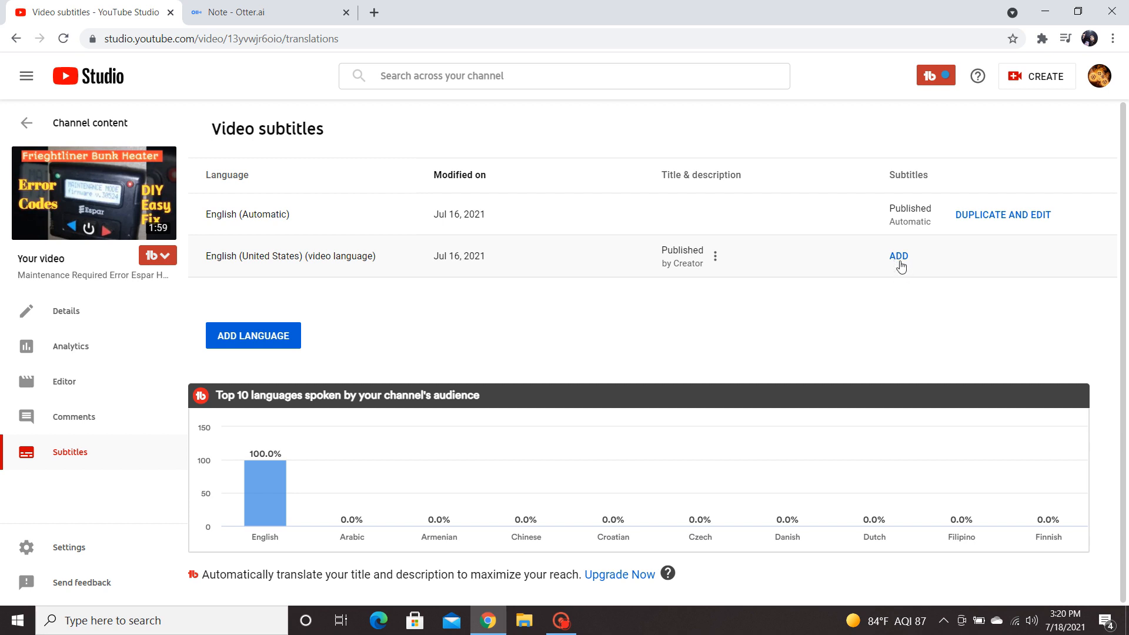
# Add English (United States) subtitles using the Auto-sync caption option.
pyautogui.click(898, 255)
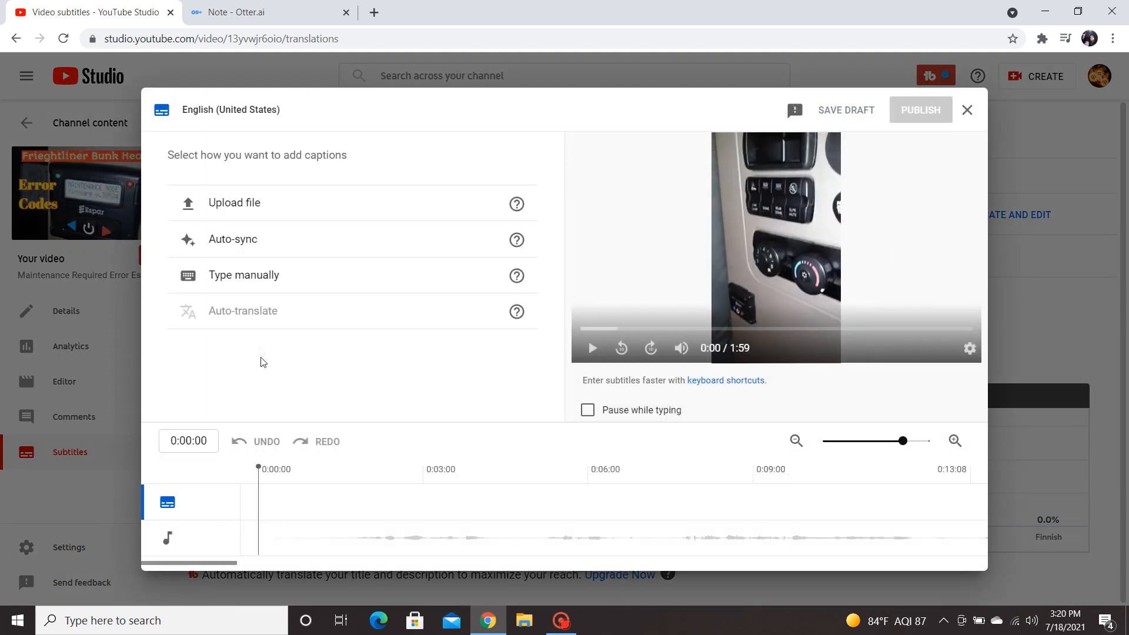
pyautogui.moveTo(392, 355)
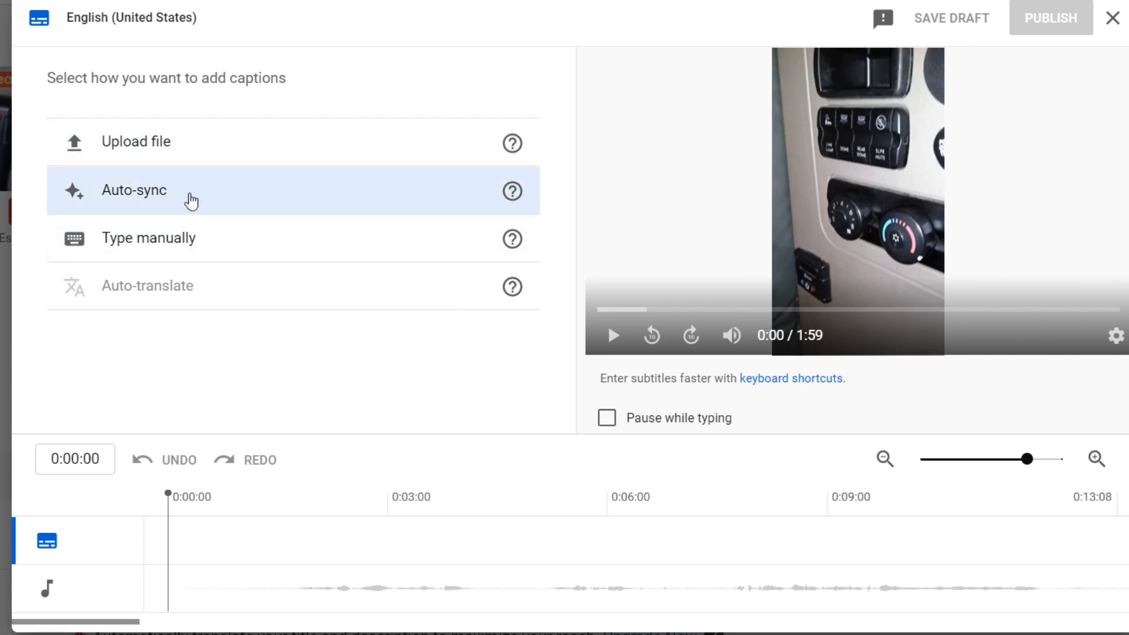
pyautogui.click(133, 190)
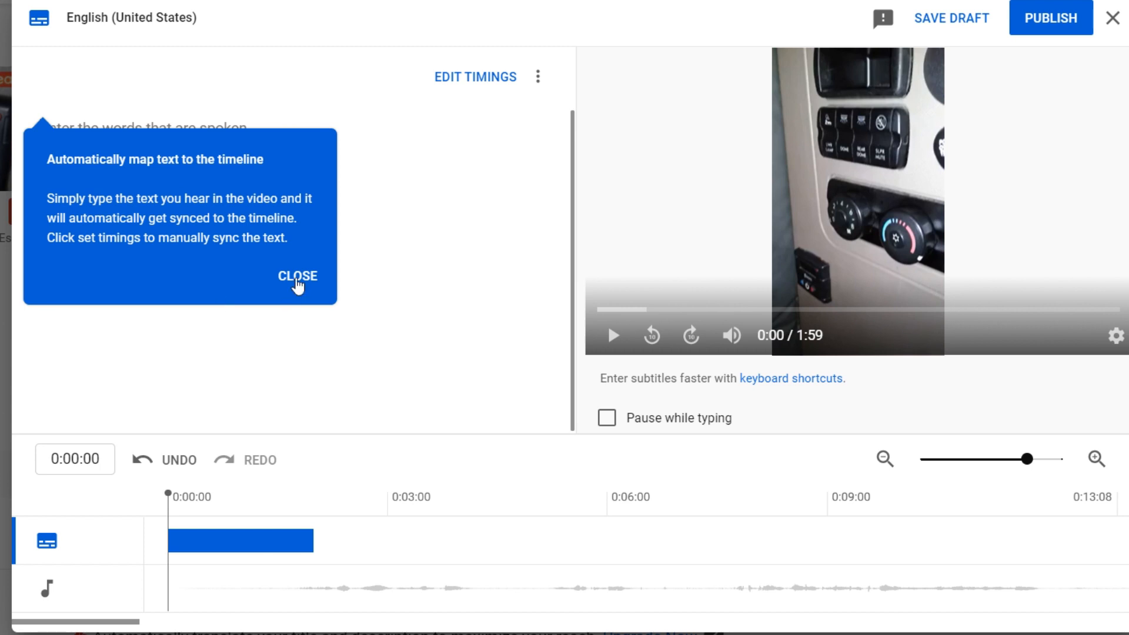
# Paste the Otter.ai transcript into auto-sync and correct 'Espar' to 'Esper' via spelling suggestions.
pyautogui.click(296, 275)
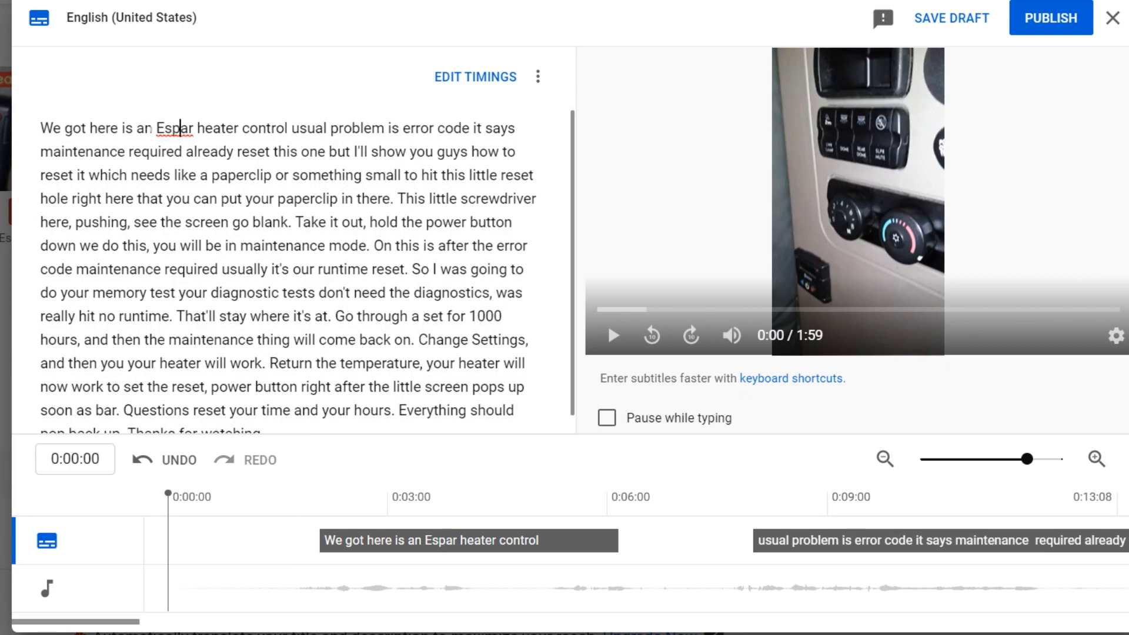
pyautogui.rightClick(174, 128)
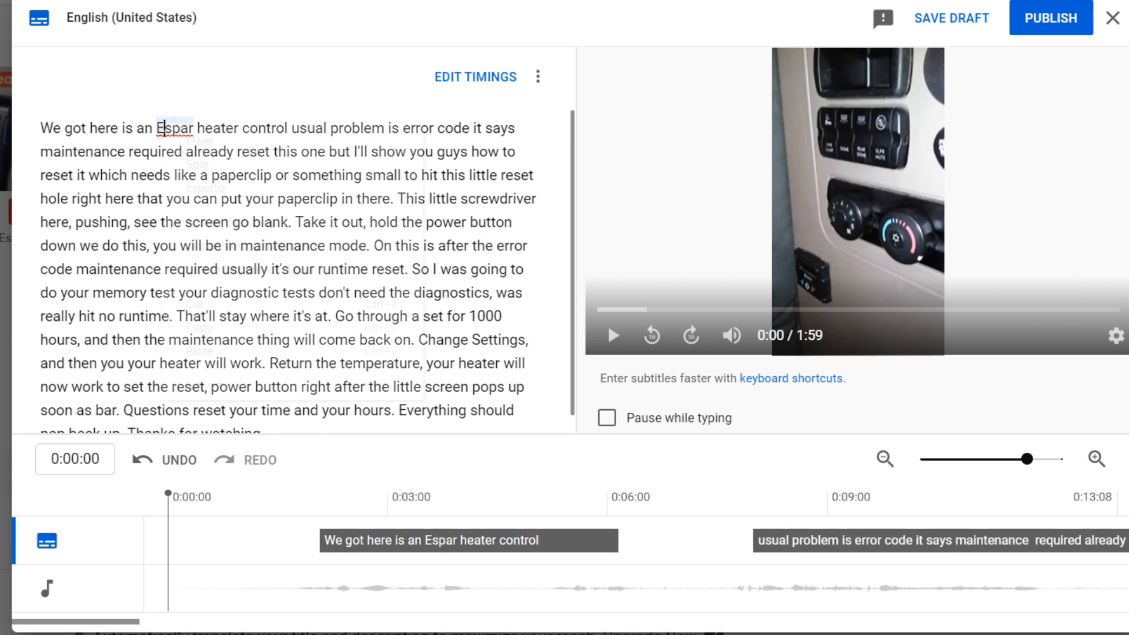
pyautogui.rightClick(174, 127)
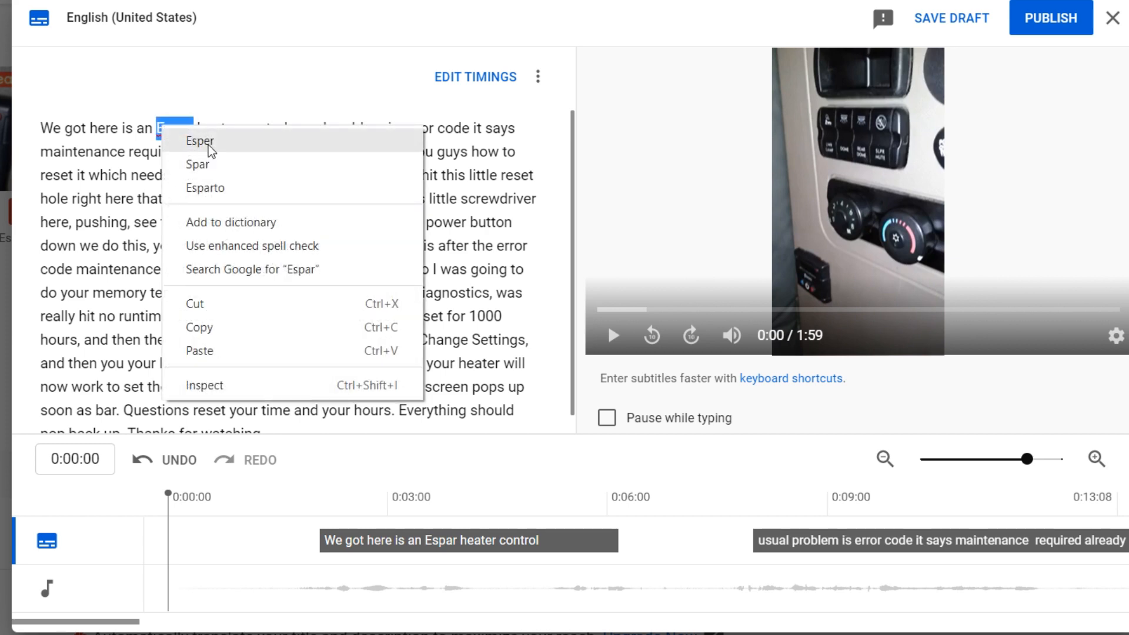
pyautogui.click(200, 142)
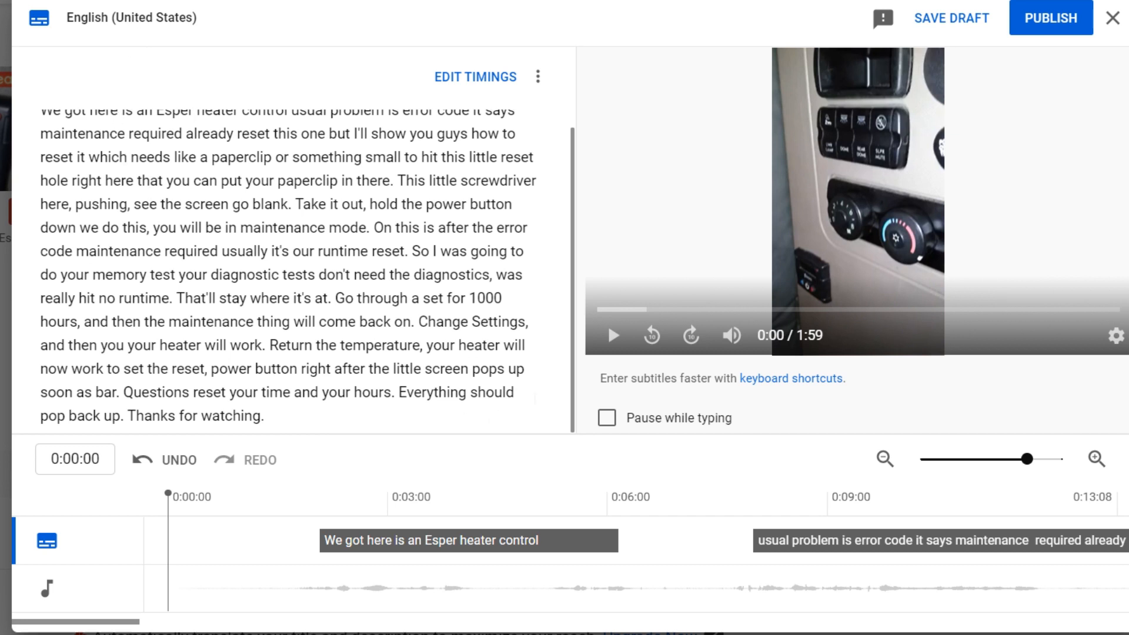
pyautogui.moveTo(612, 335)
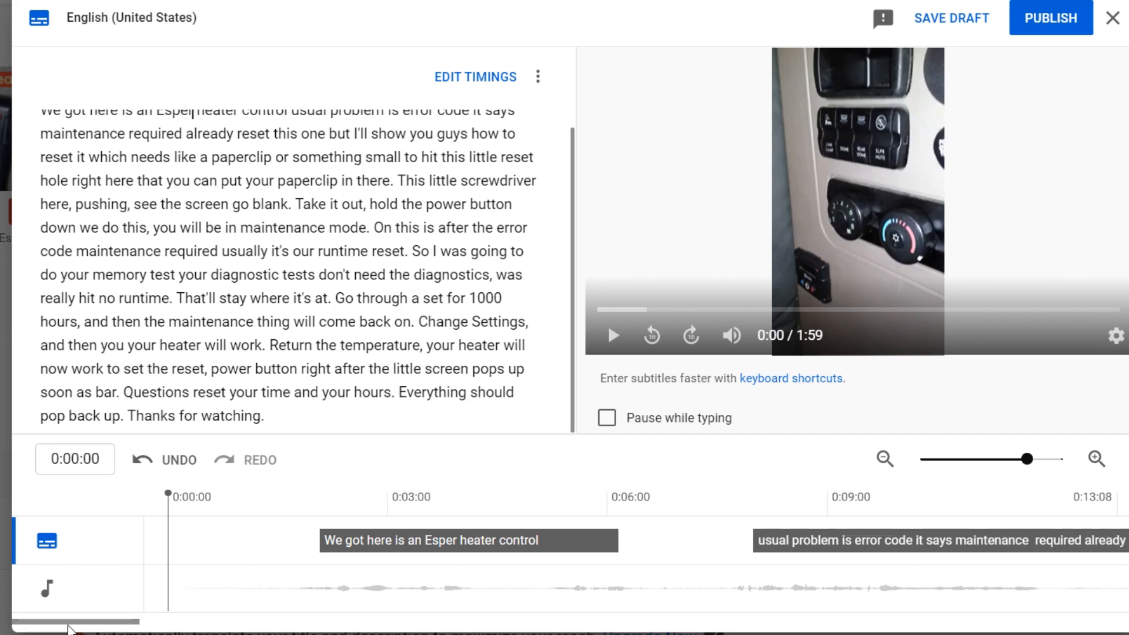
# Rewind the timeline and play the first ten seconds to verify the synced captions.
pyautogui.moveTo(72, 621); pyautogui.dragTo(401, 620)
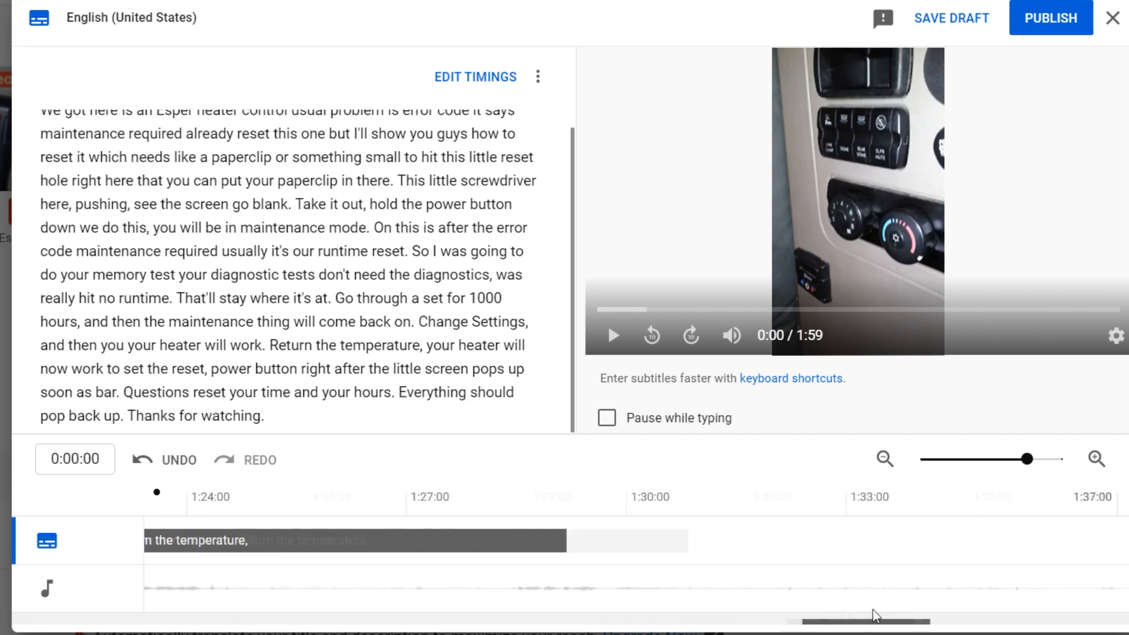
pyautogui.moveTo(871, 620); pyautogui.dragTo(320, 621)
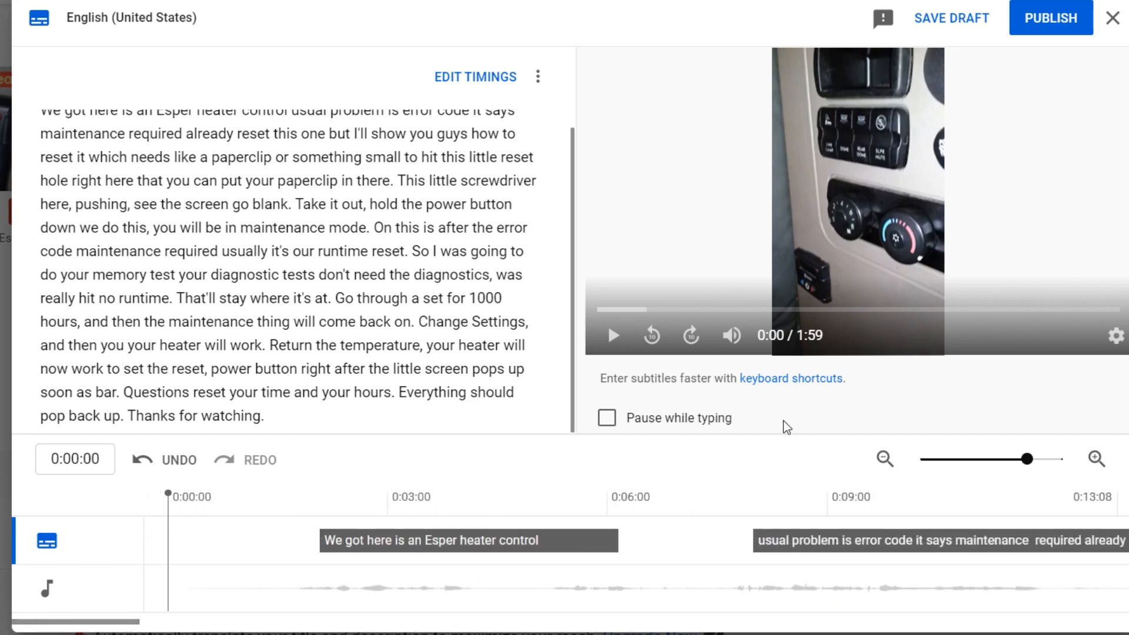
pyautogui.moveTo(613, 335)
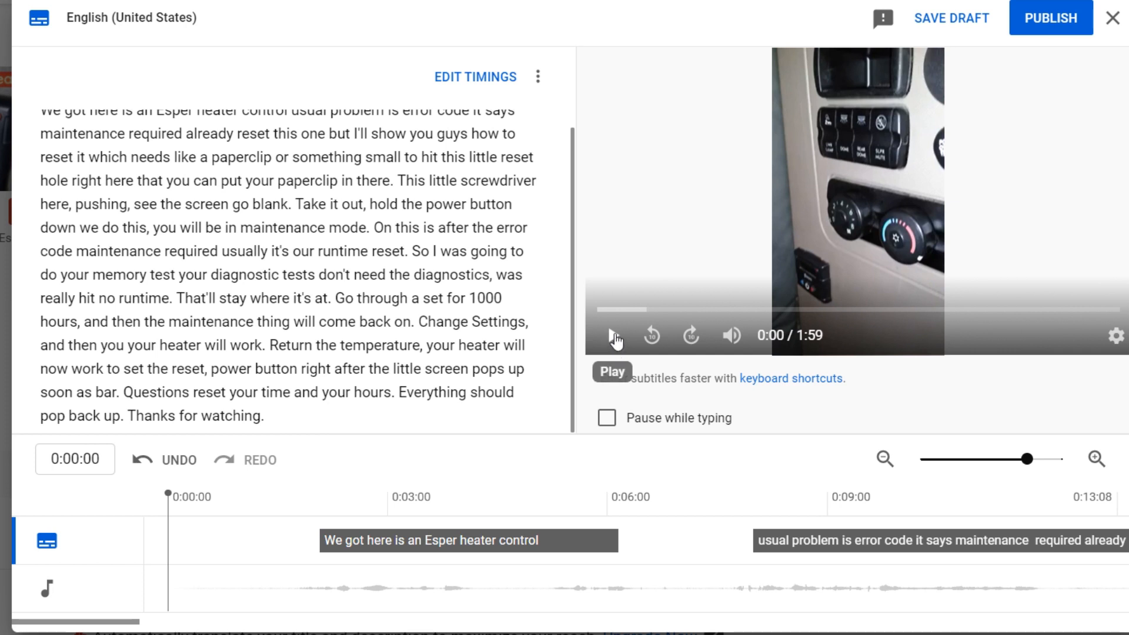
pyautogui.click(611, 335)
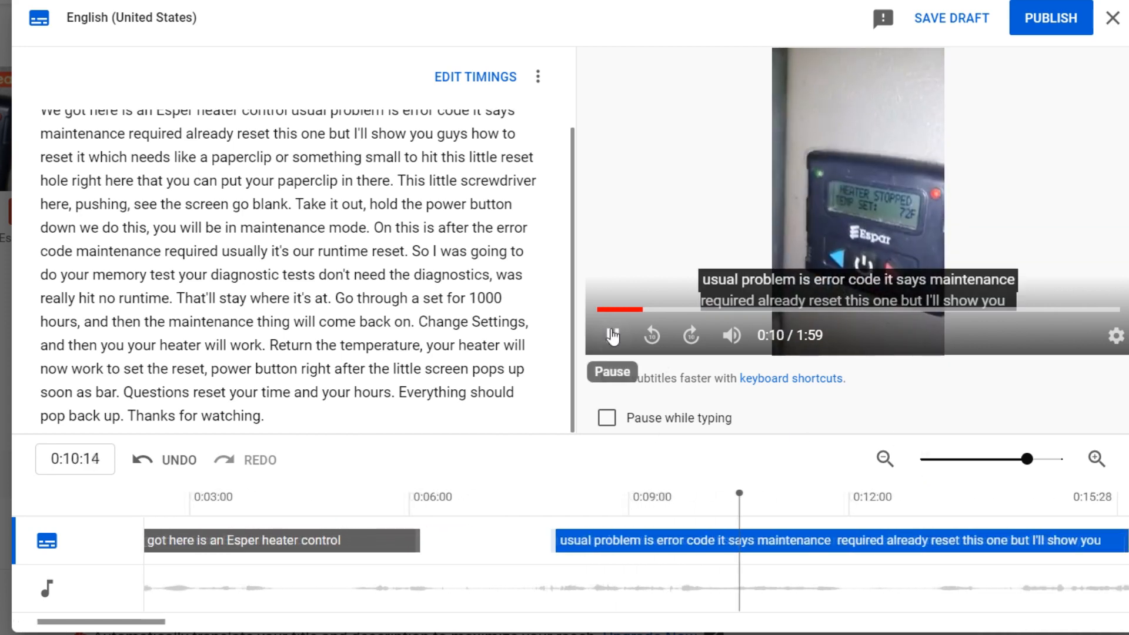
pyautogui.click(610, 335)
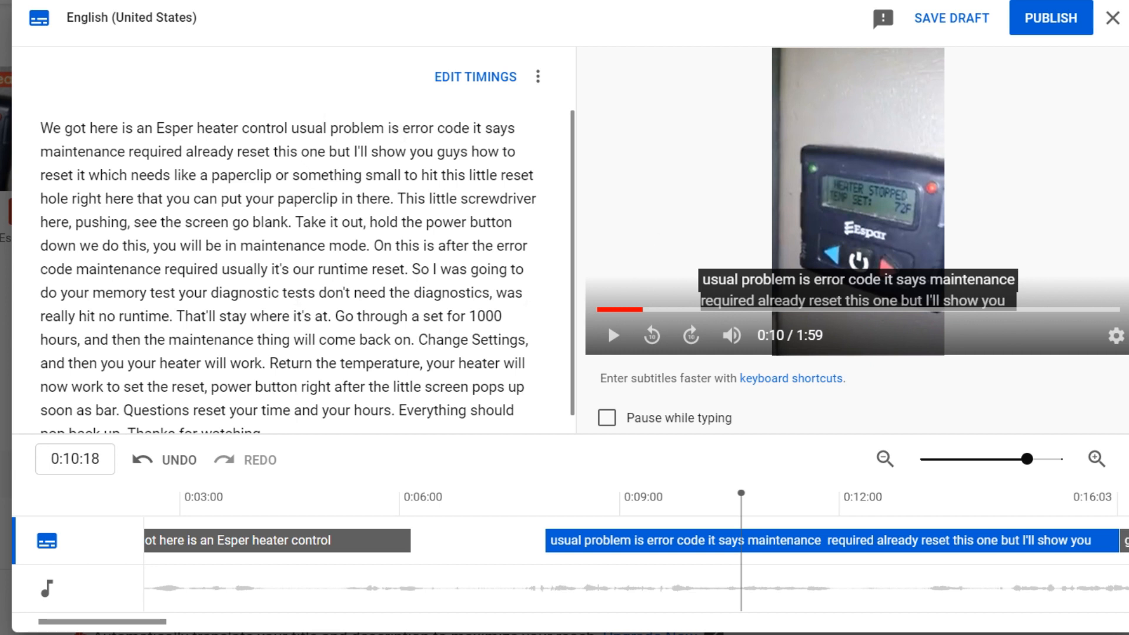
pyautogui.moveTo(1069, 21)
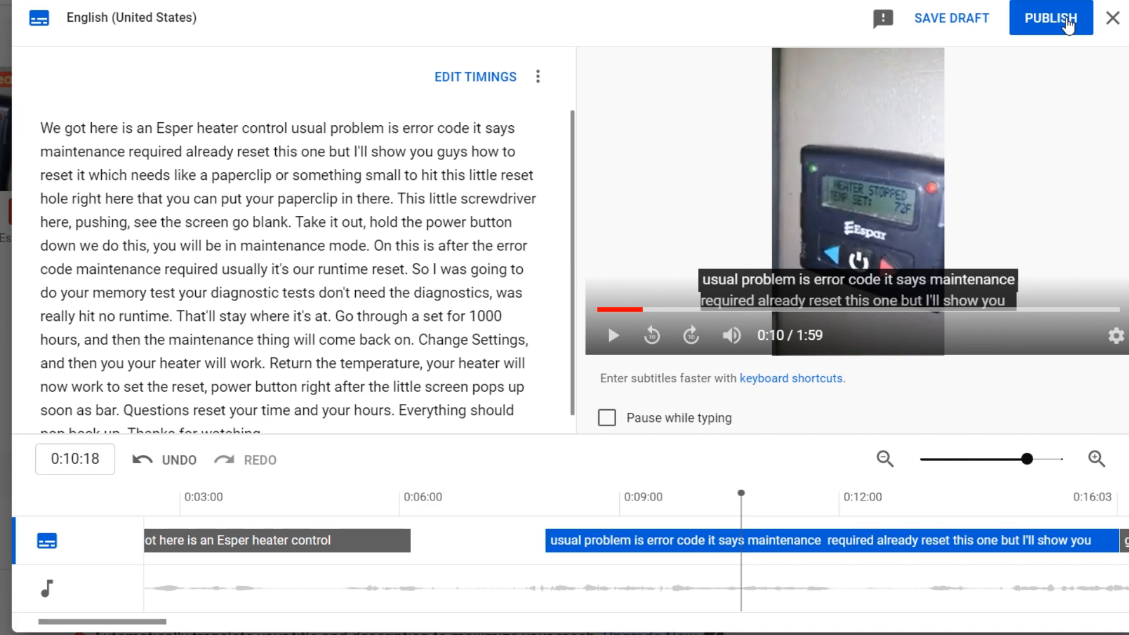
# Publish the English (United States) subtitles from the caption editor.
pyautogui.click(1050, 17)
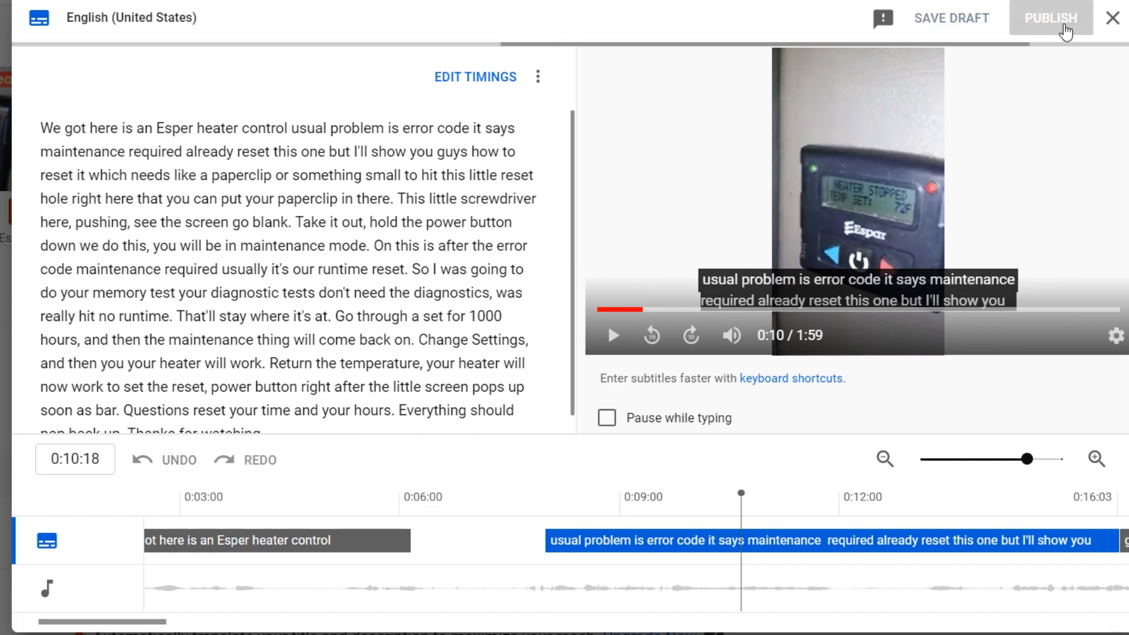
pyautogui.click(1048, 18)
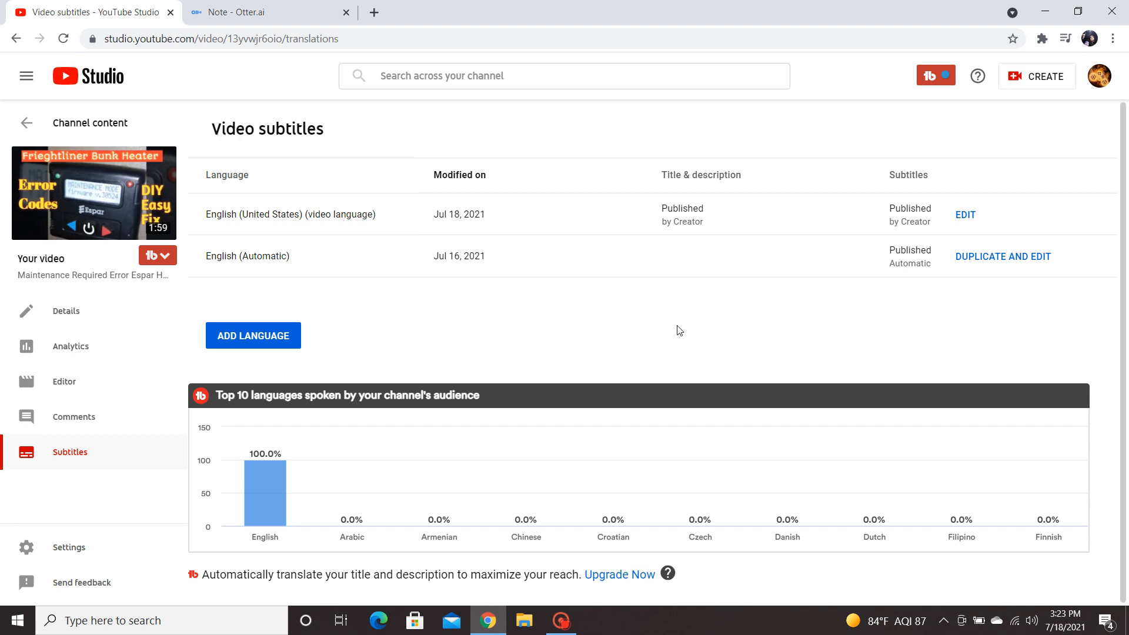
pyautogui.moveTo(155, 324)
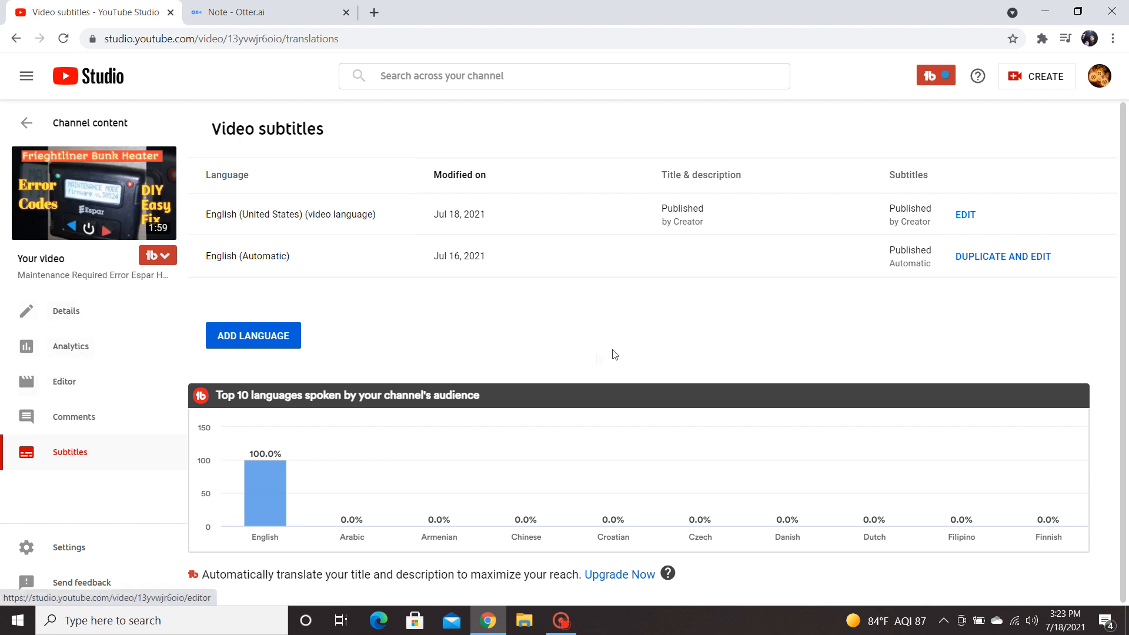
# Return to Channel content and reopen the heater video's details page.
pyautogui.click(25, 123)
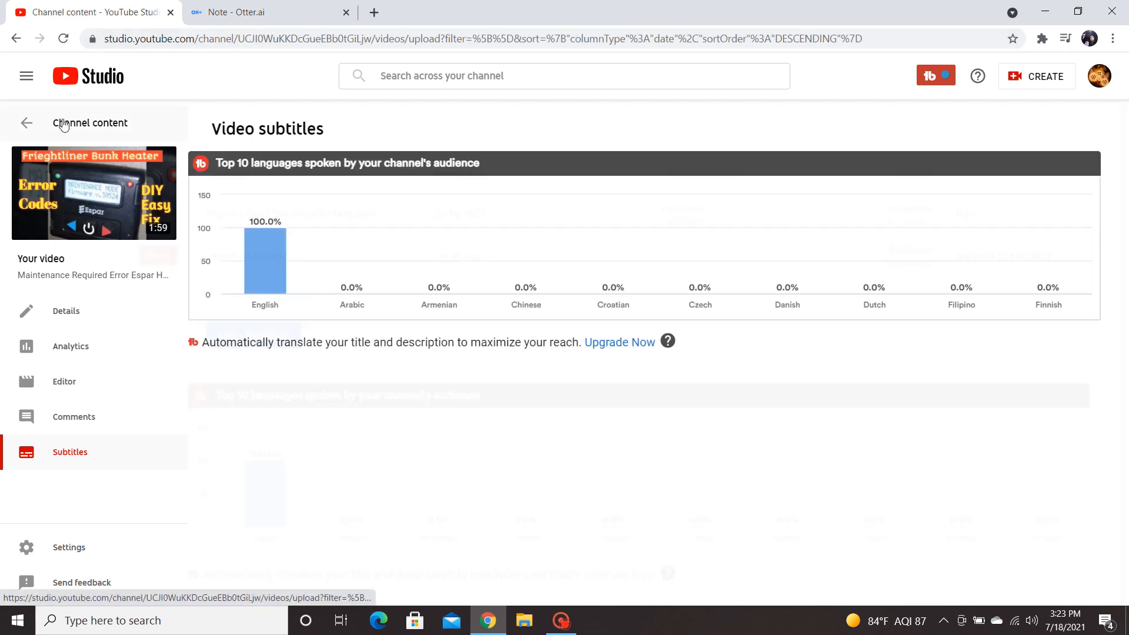
pyautogui.click(27, 122)
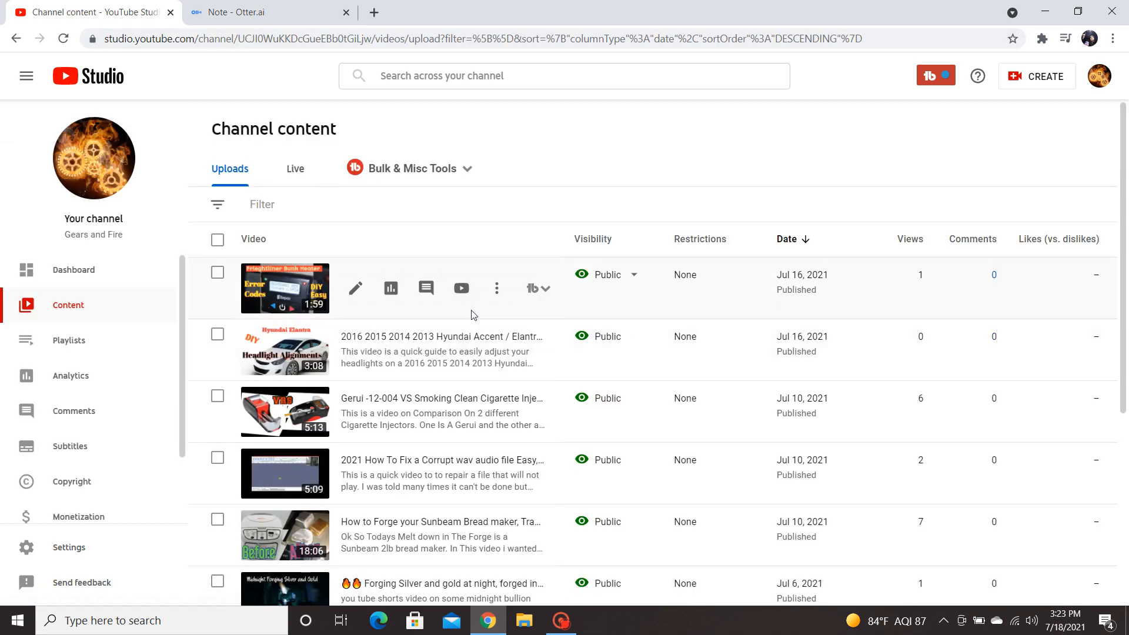
pyautogui.click(355, 288)
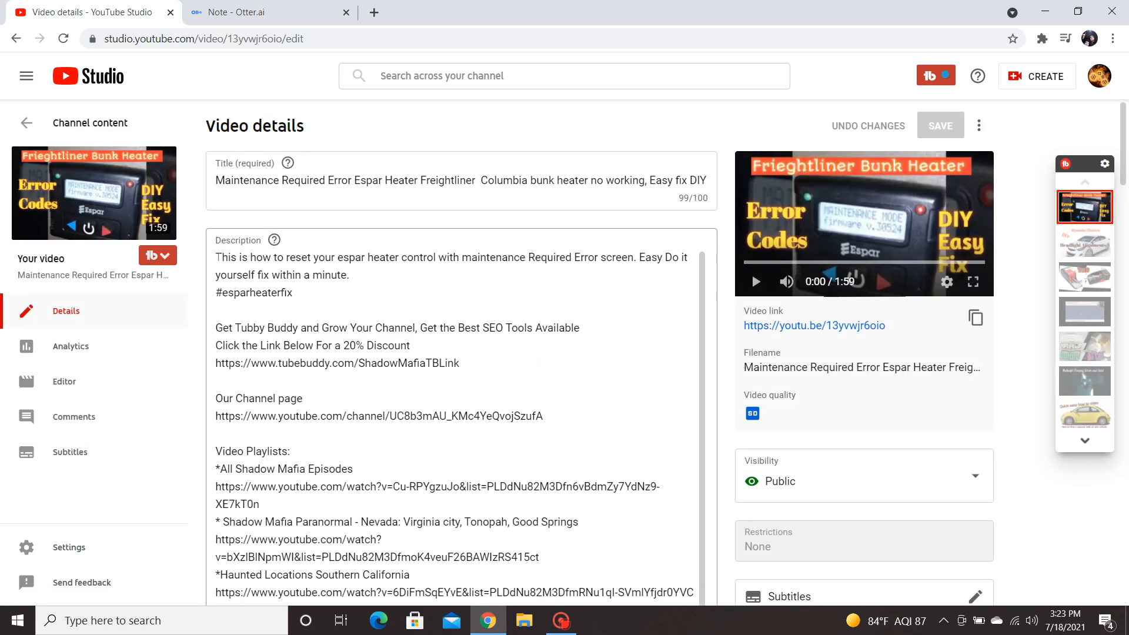
# Review the video's title, description and tag list (467/500 characters).
pyautogui.moveTo(235, 257); pyautogui.dragTo(504, 508)
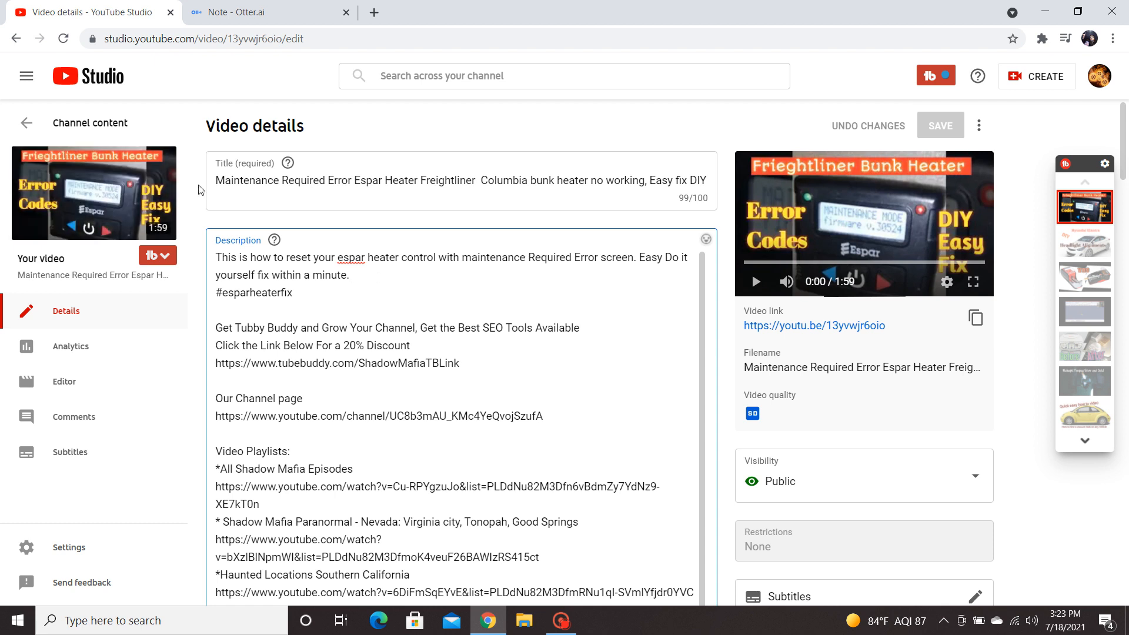
pyautogui.click(352, 274)
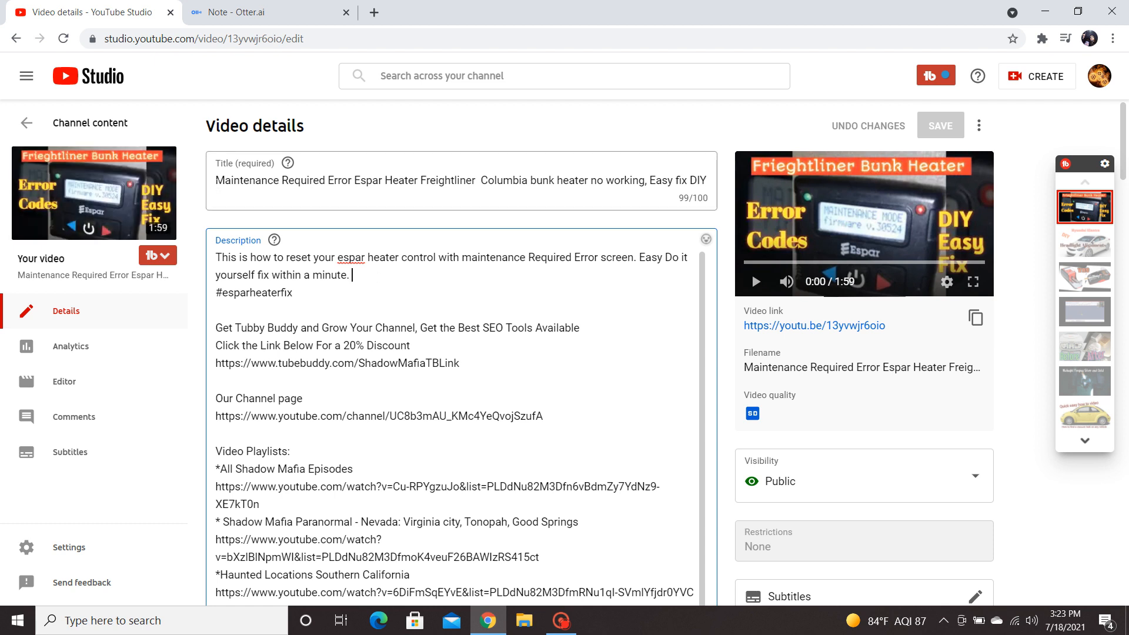
pyautogui.click(461, 180)
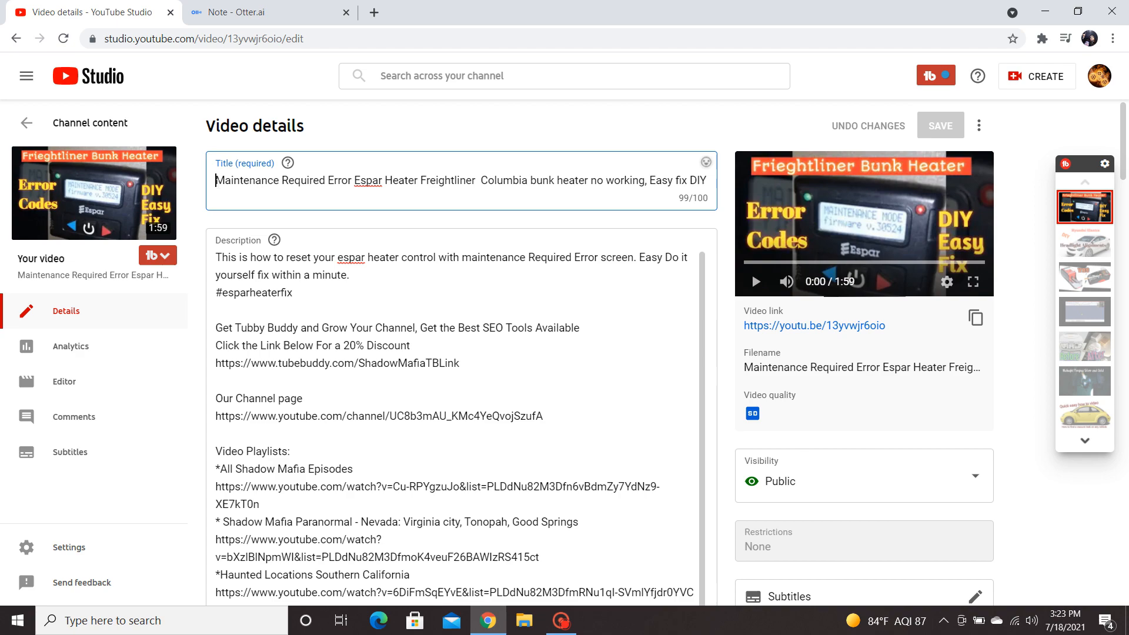
pyautogui.tripleClick(460, 180)
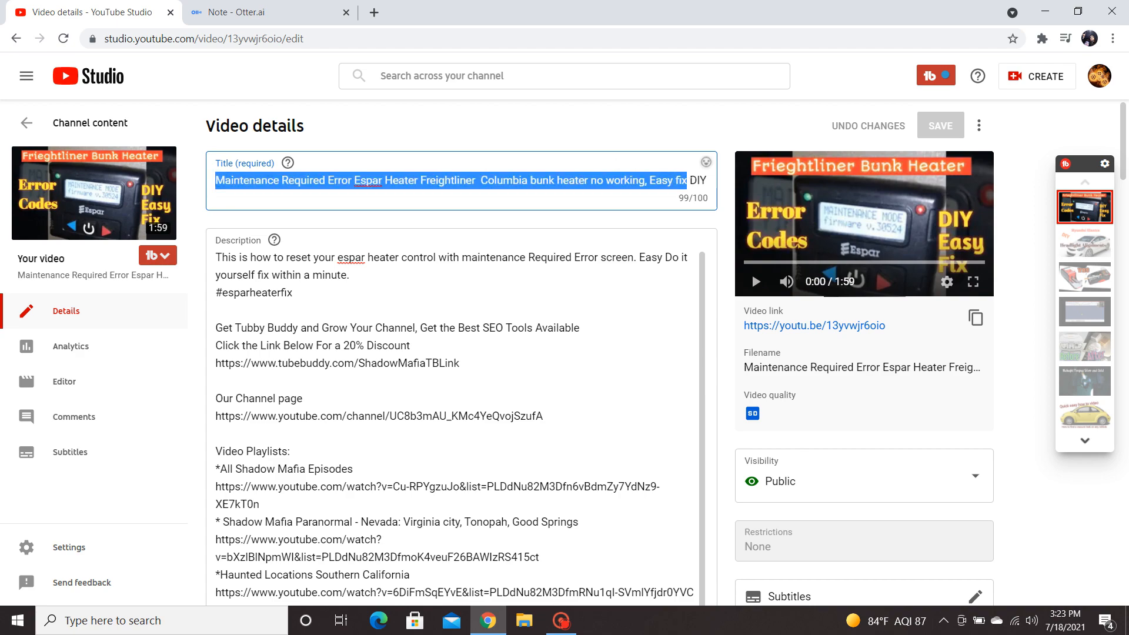
pyautogui.scroll(-3)
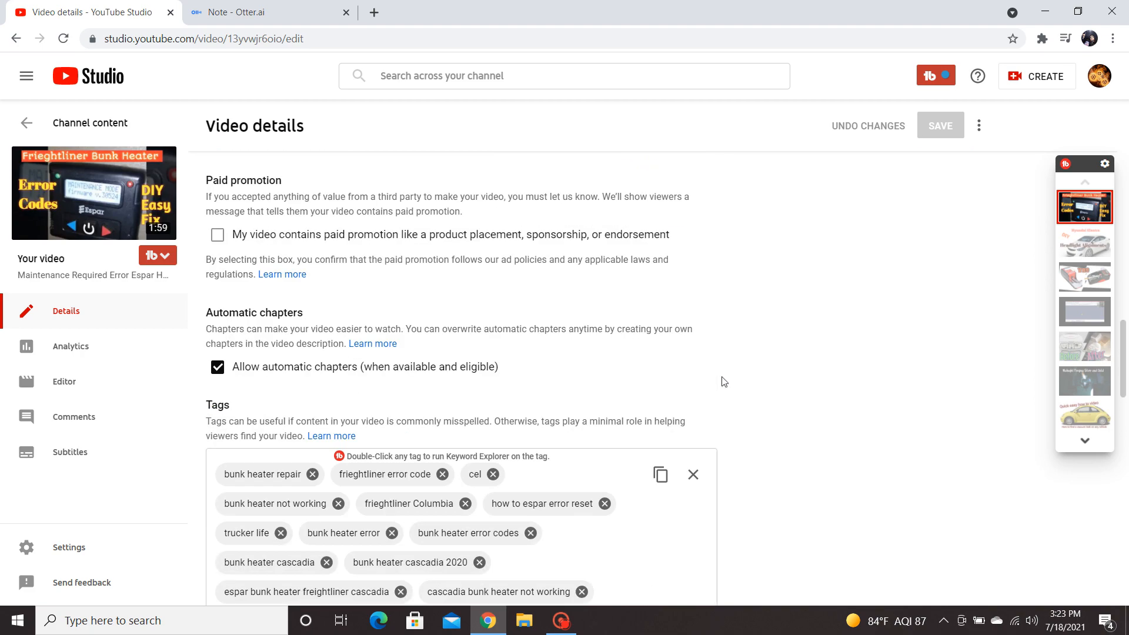
pyautogui.scroll(-3)
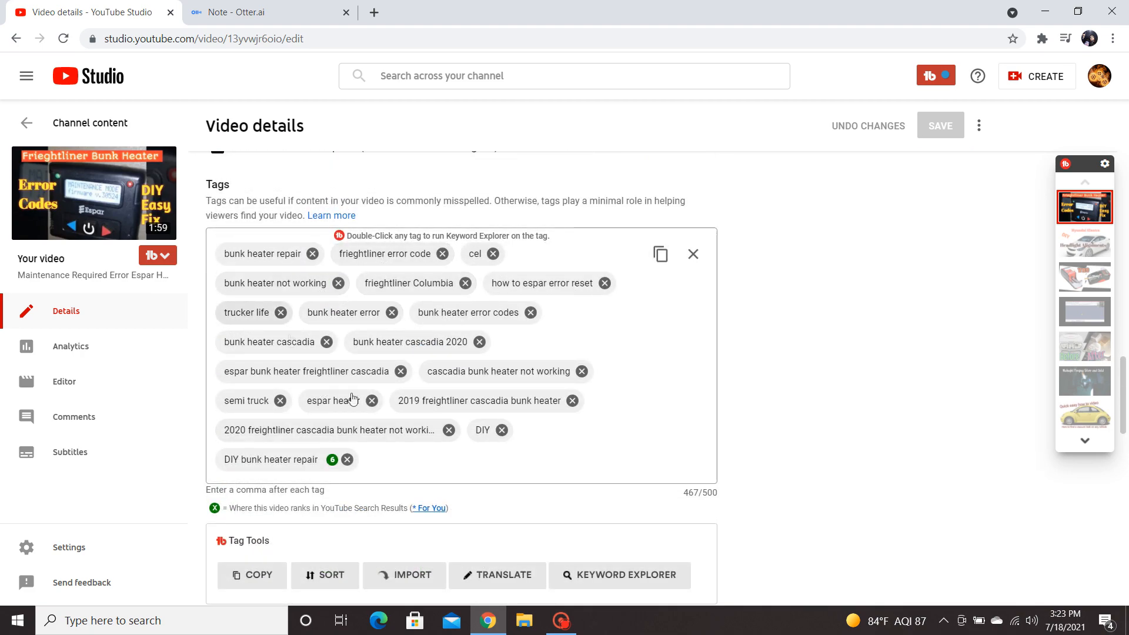
pyautogui.moveTo(763, 257)
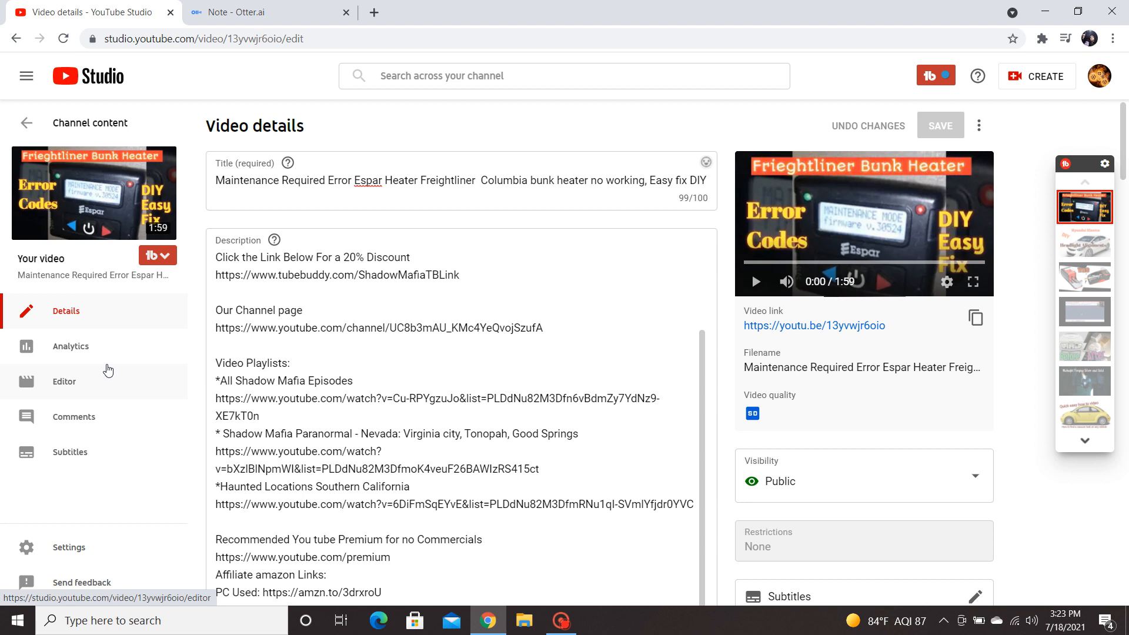
pyautogui.moveTo(123, 358)
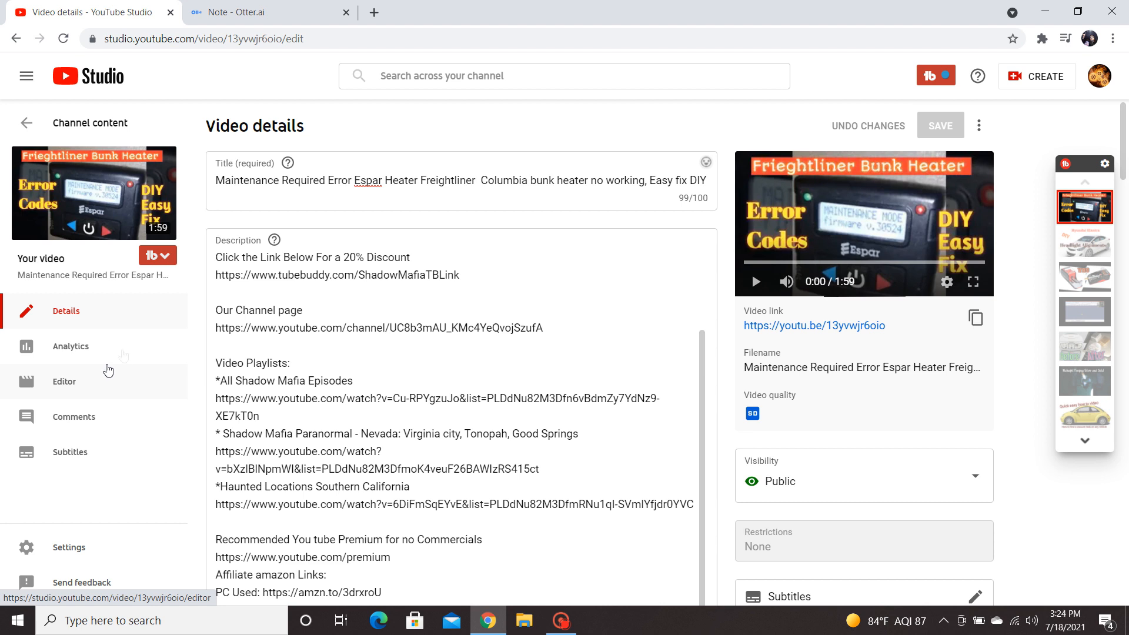